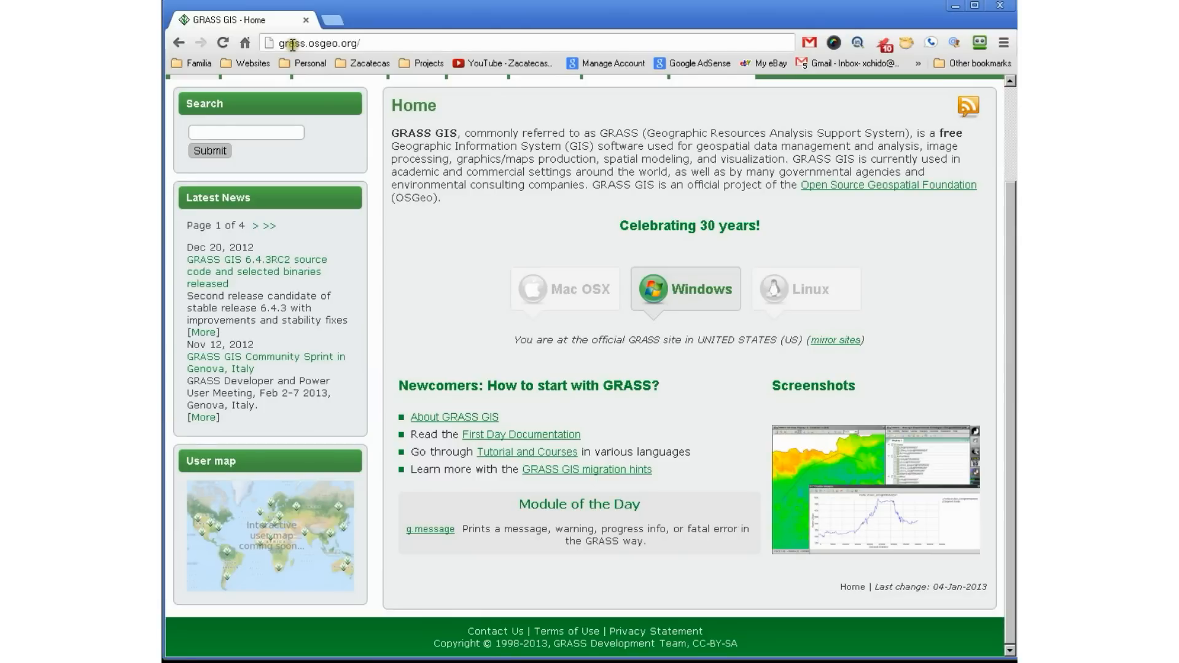
- Navigate from the GRASS site's download categories to the MS-Windows installer packages page and scan its listings
click(294, 43)
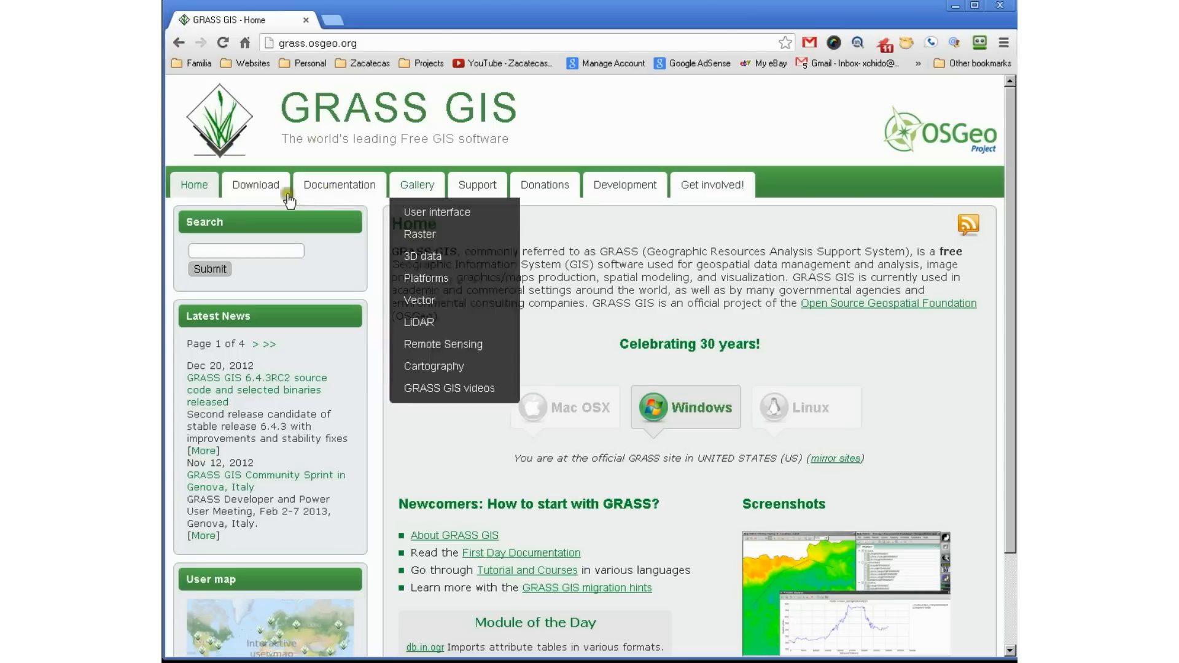
mouse_move(255, 184)
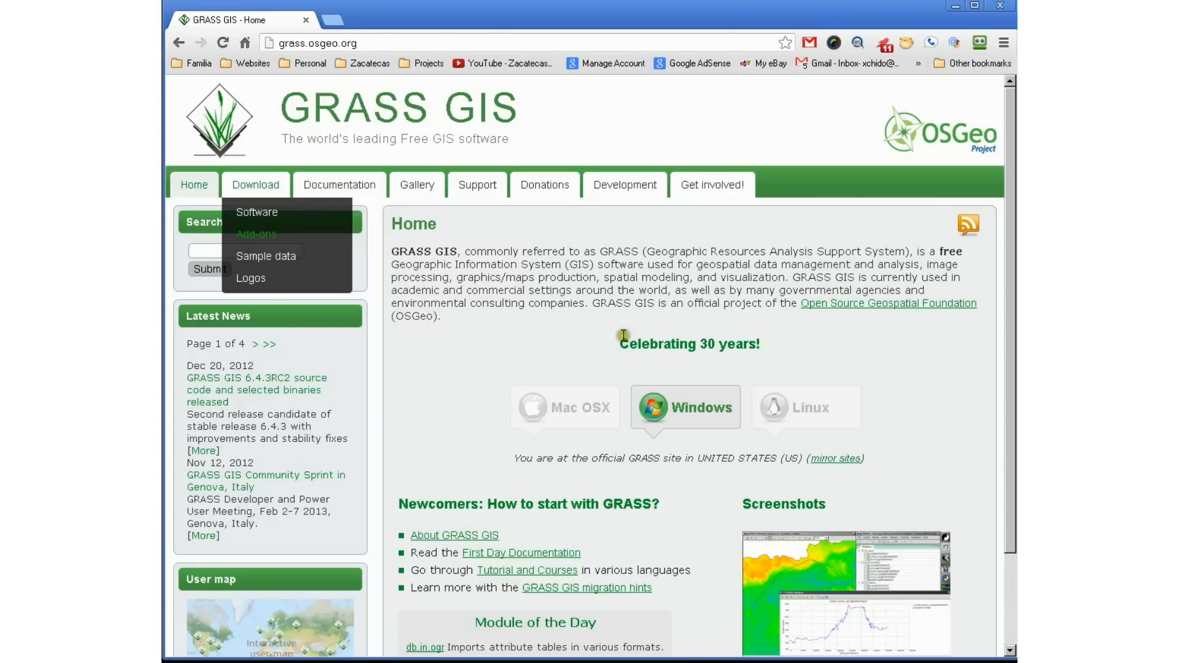
mouse_move(655, 417)
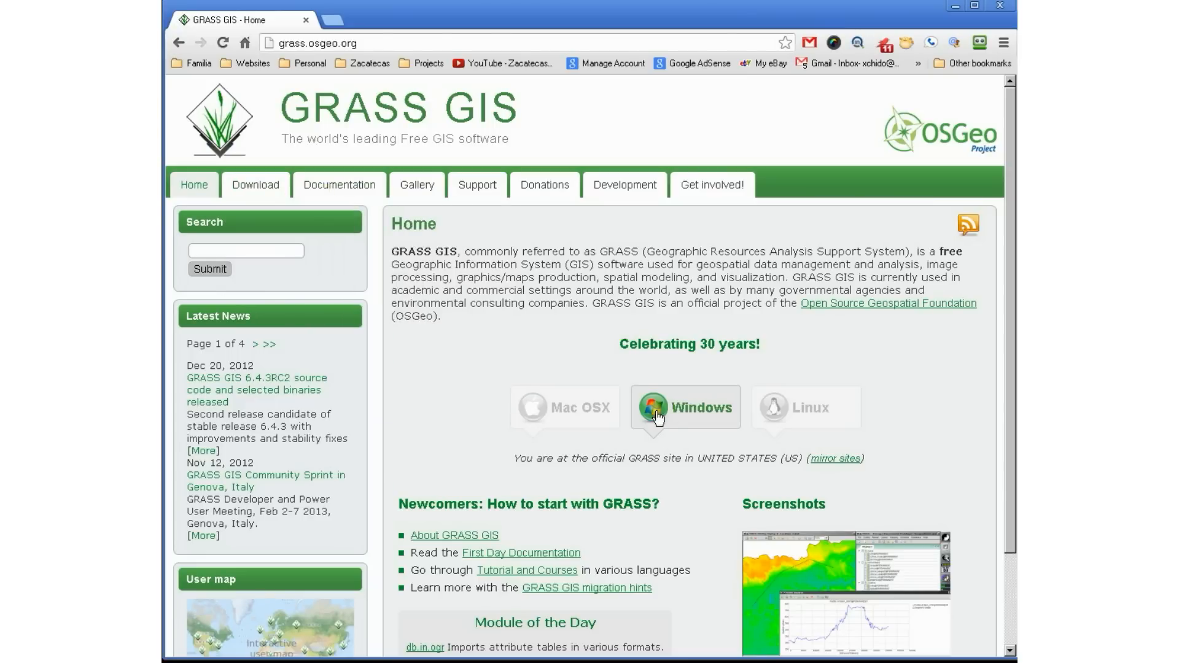
mouse_move(274, 213)
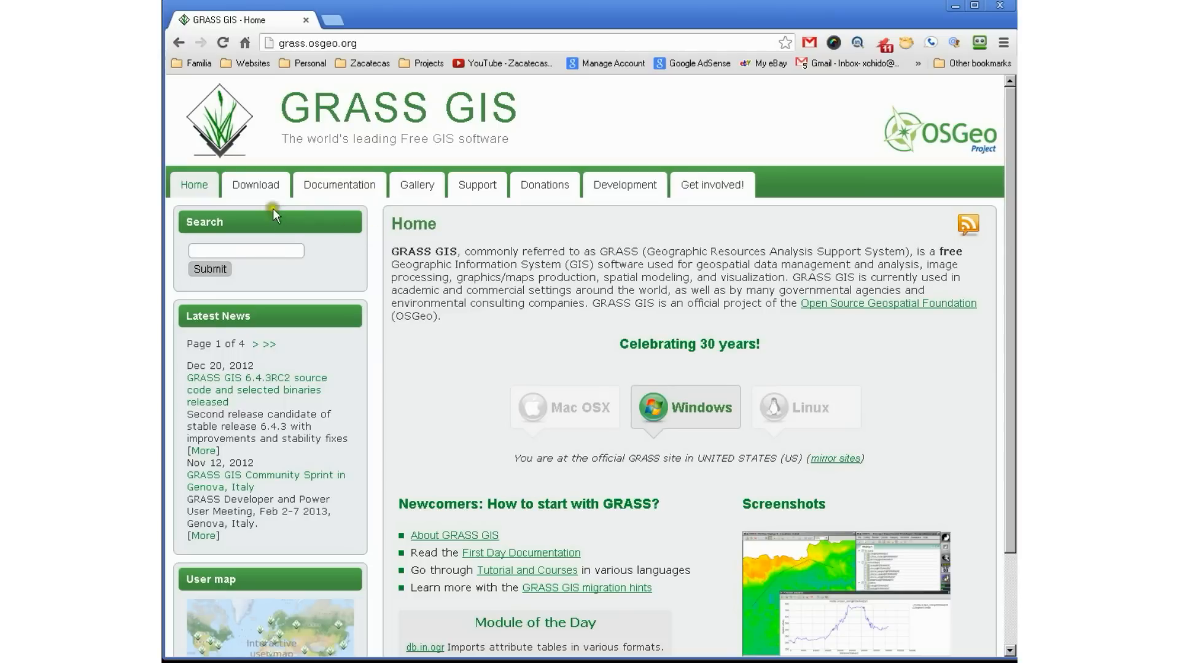
click(255, 184)
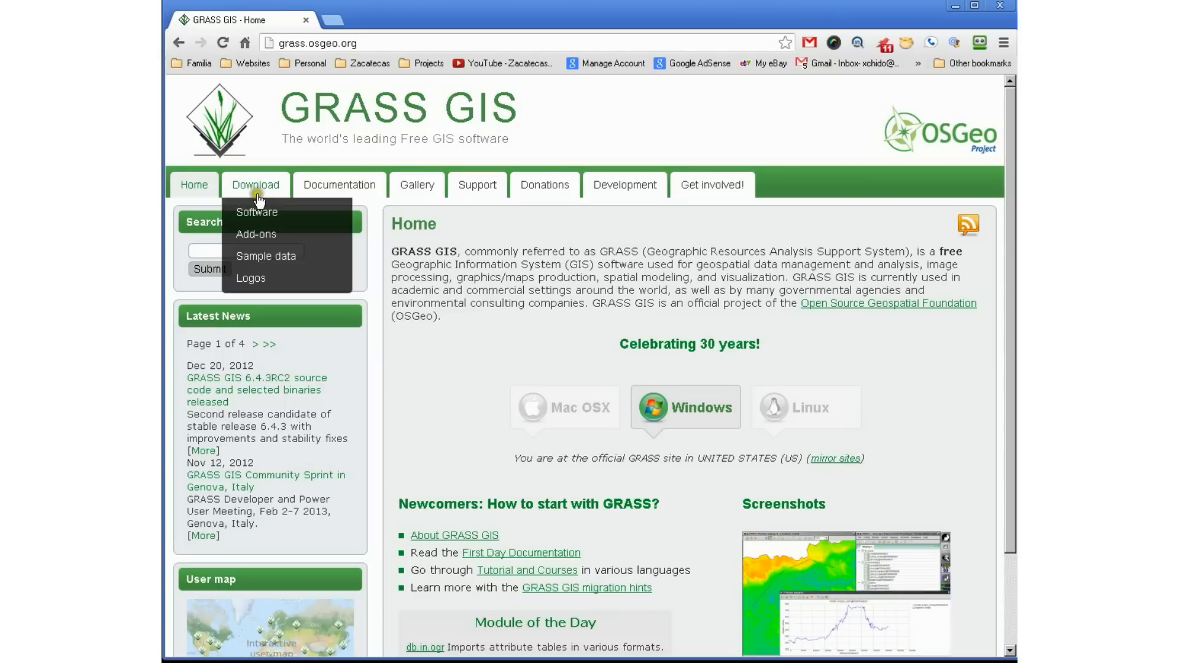
mouse_move(258, 214)
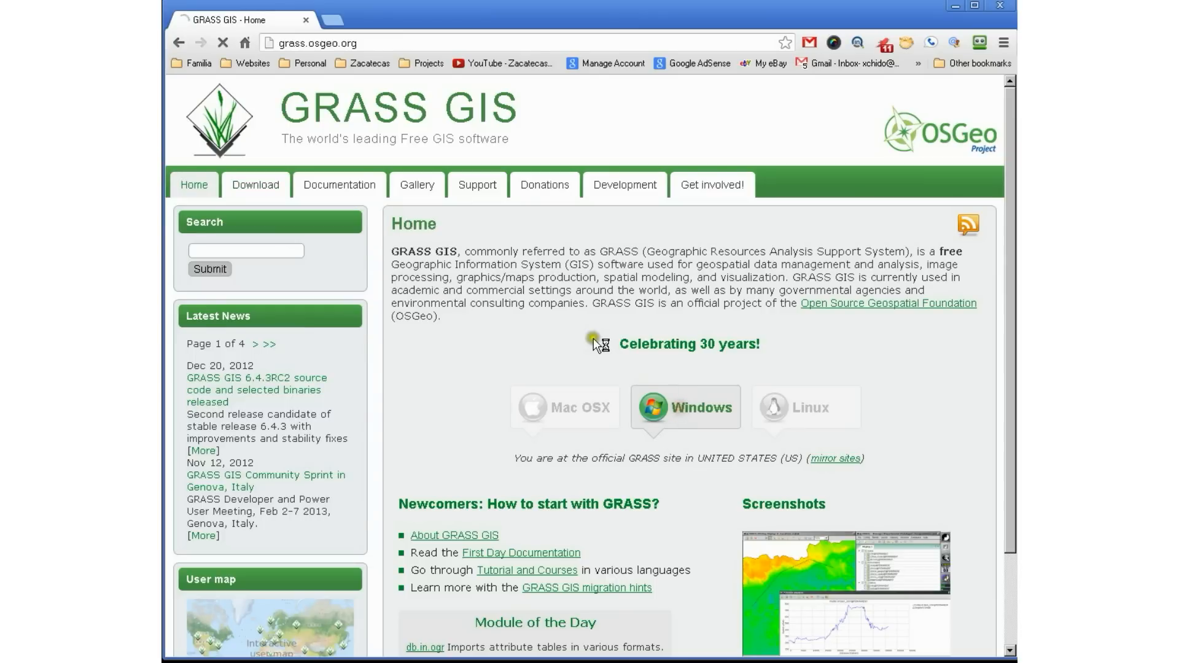
click(685, 406)
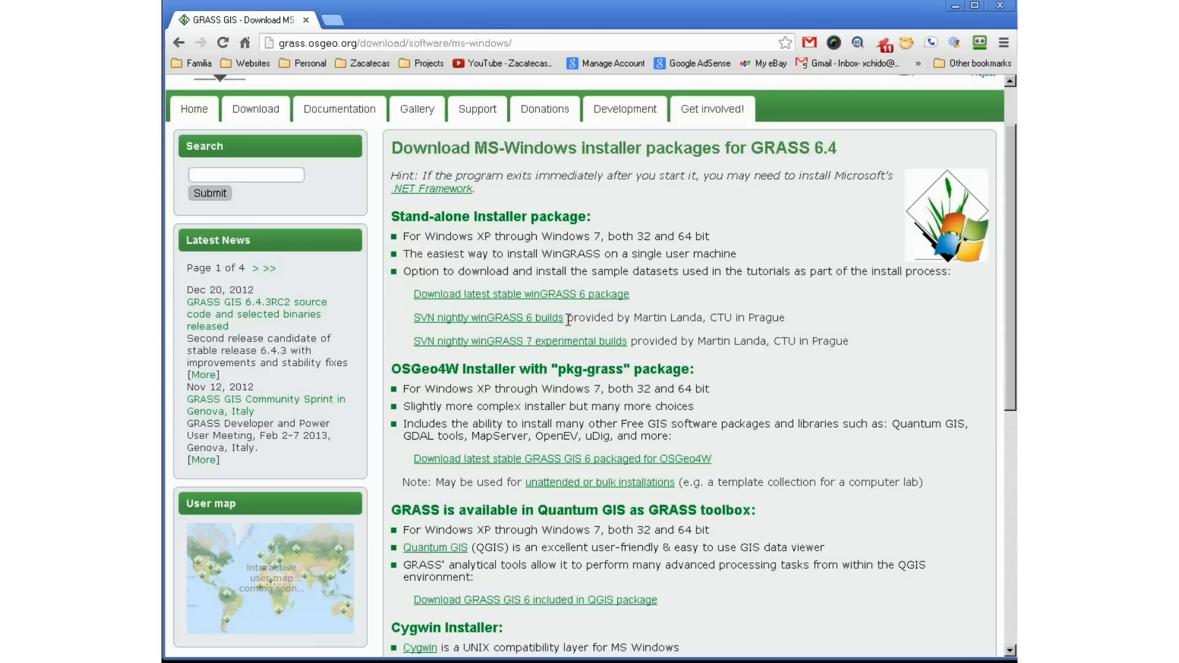
scroll(down, 3)
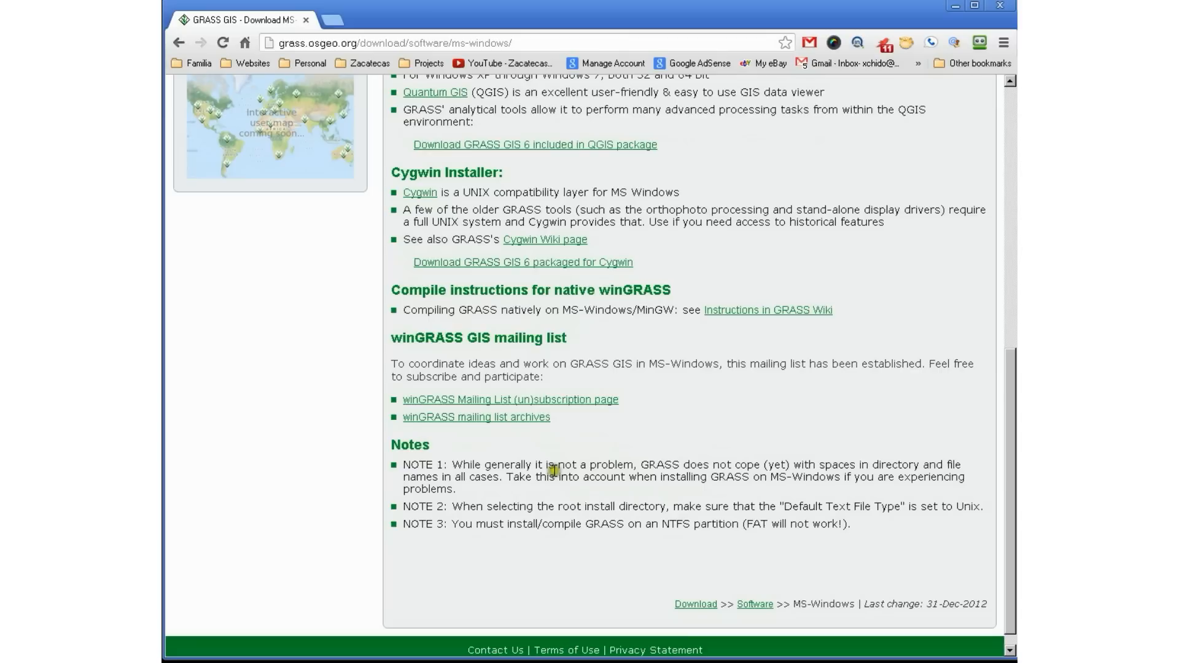
scroll(up, 3)
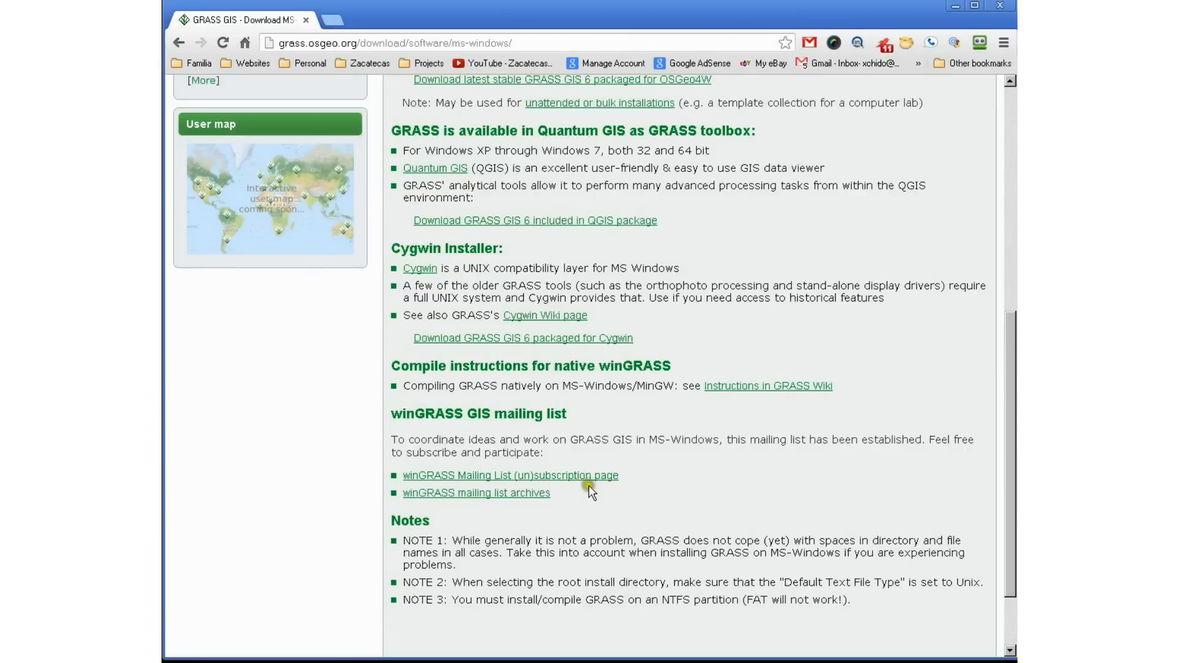
scroll(up, 3)
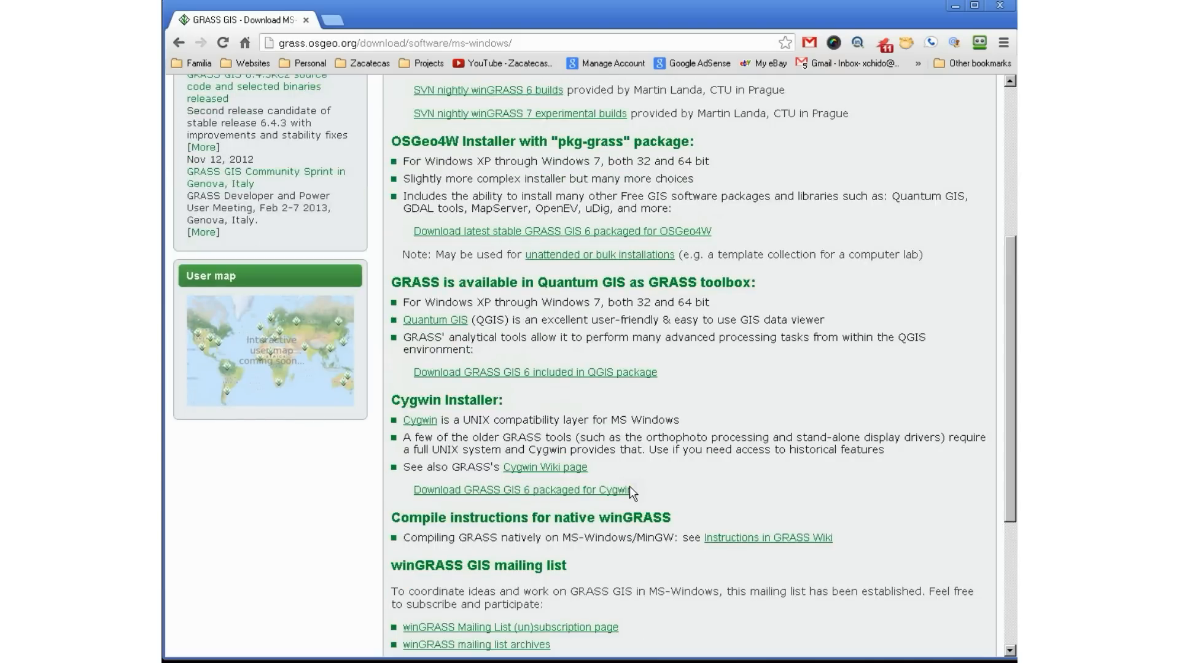
scroll(up, 3)
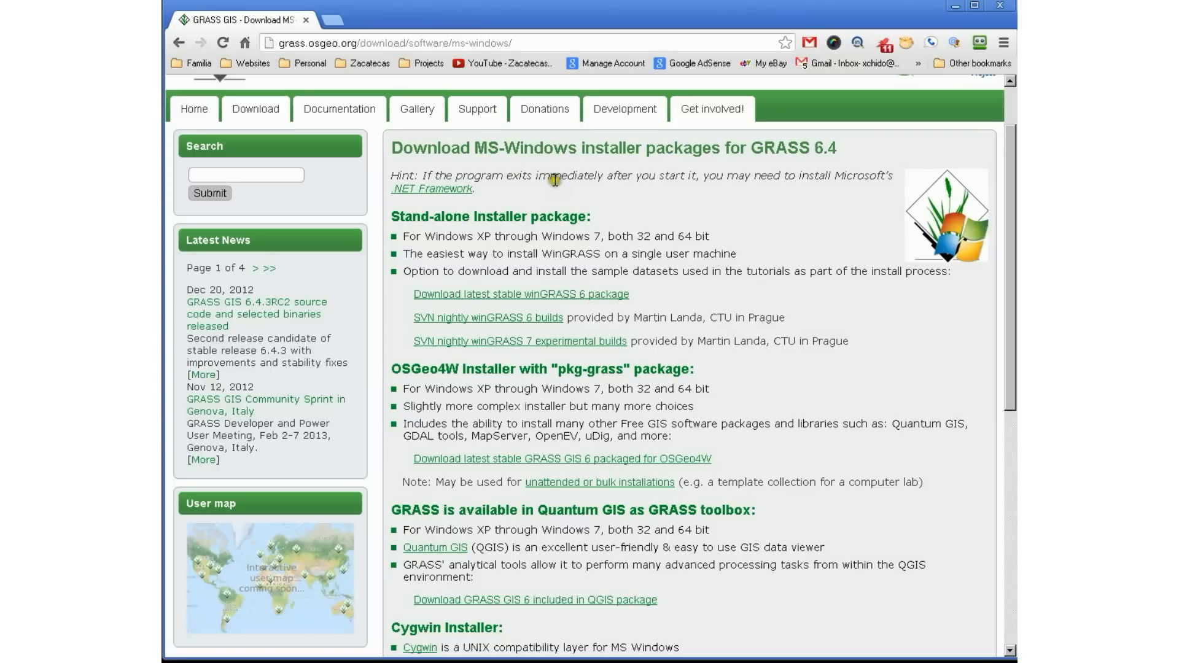
mouse_move(533, 170)
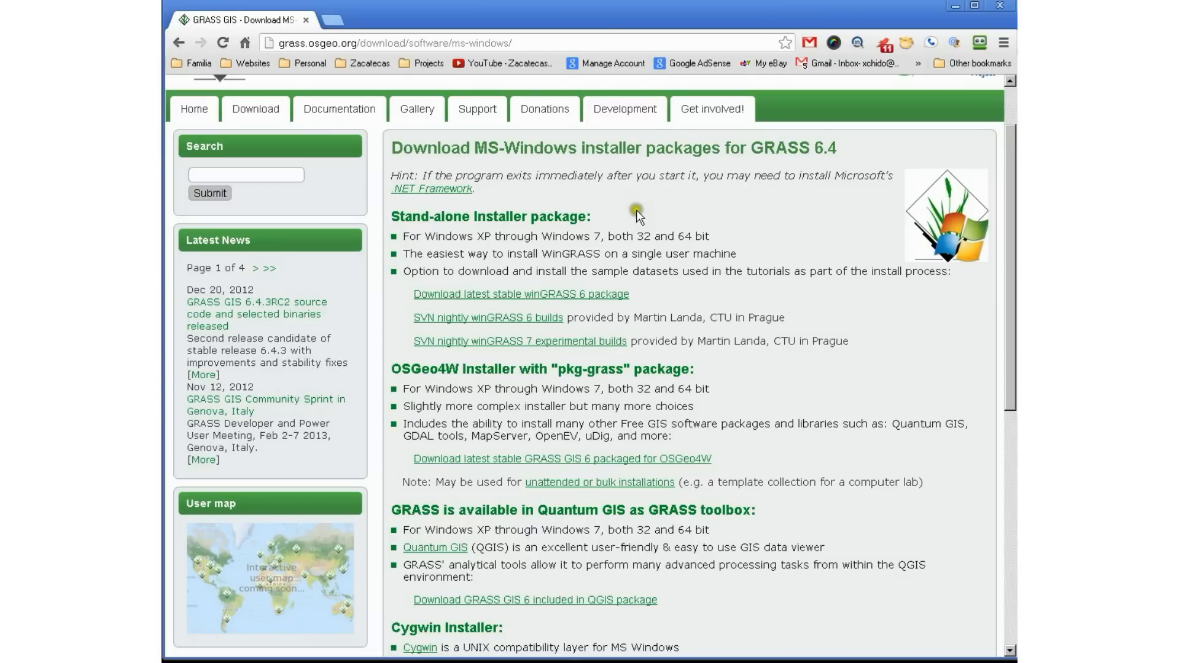
mouse_move(484, 235)
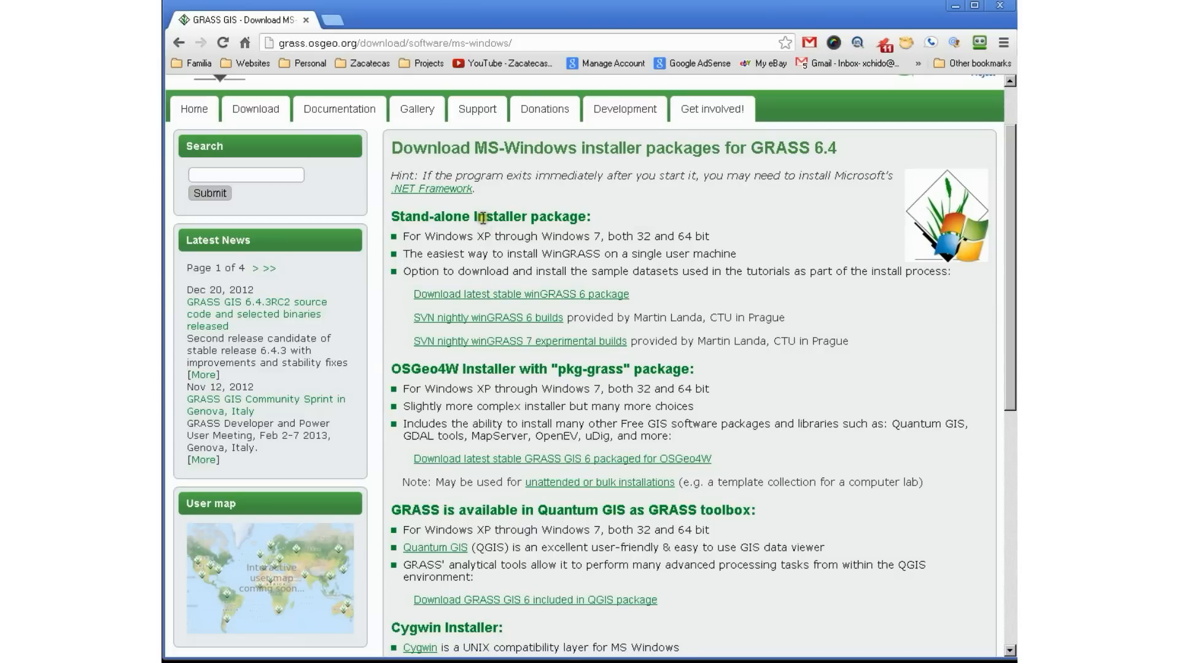
mouse_move(523, 299)
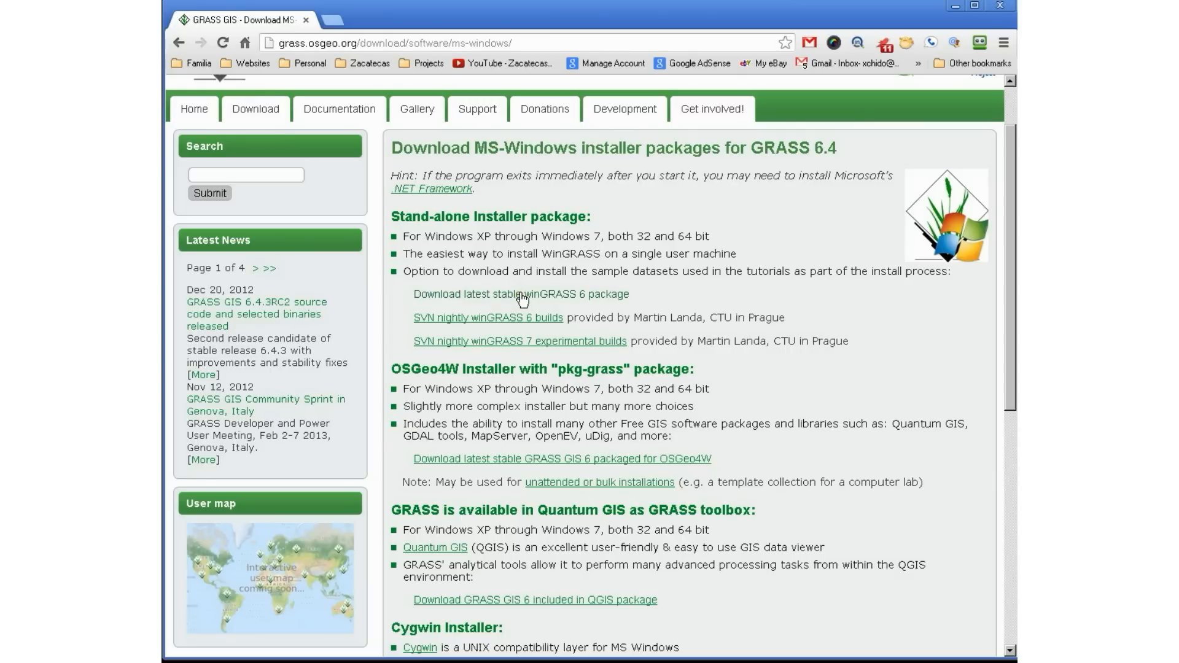
- Download WinGRASS-6.4.2-2-Setup.exe from the latest stable winGRASS 6 package index
click(520, 295)
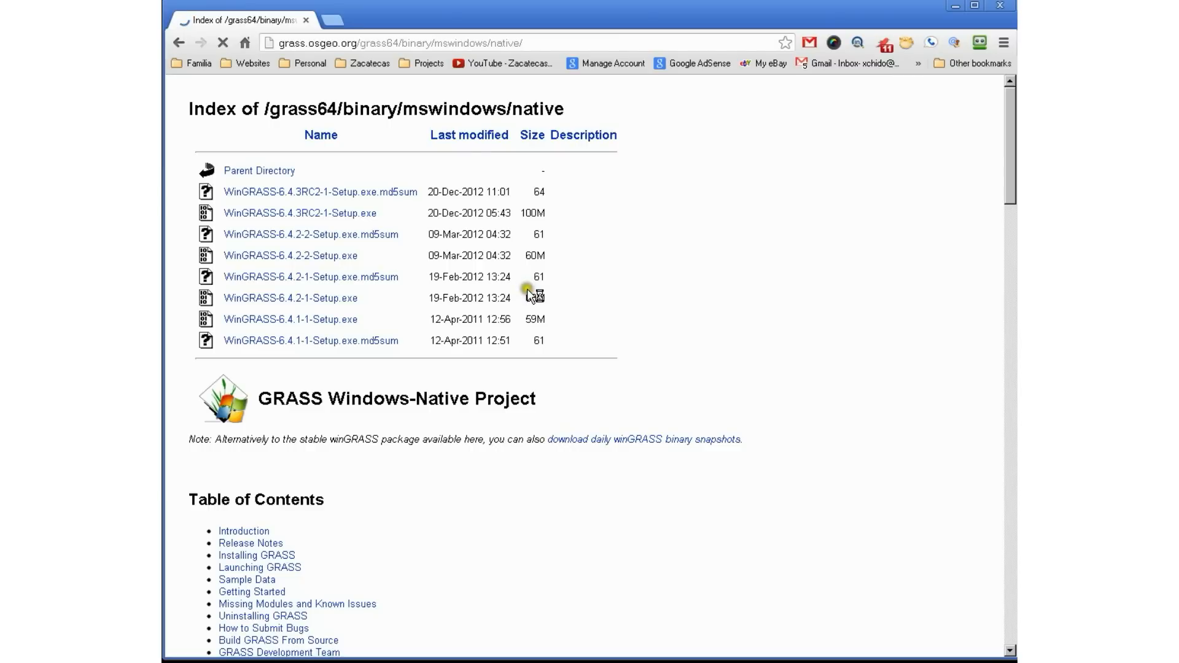
scroll(down, 3)
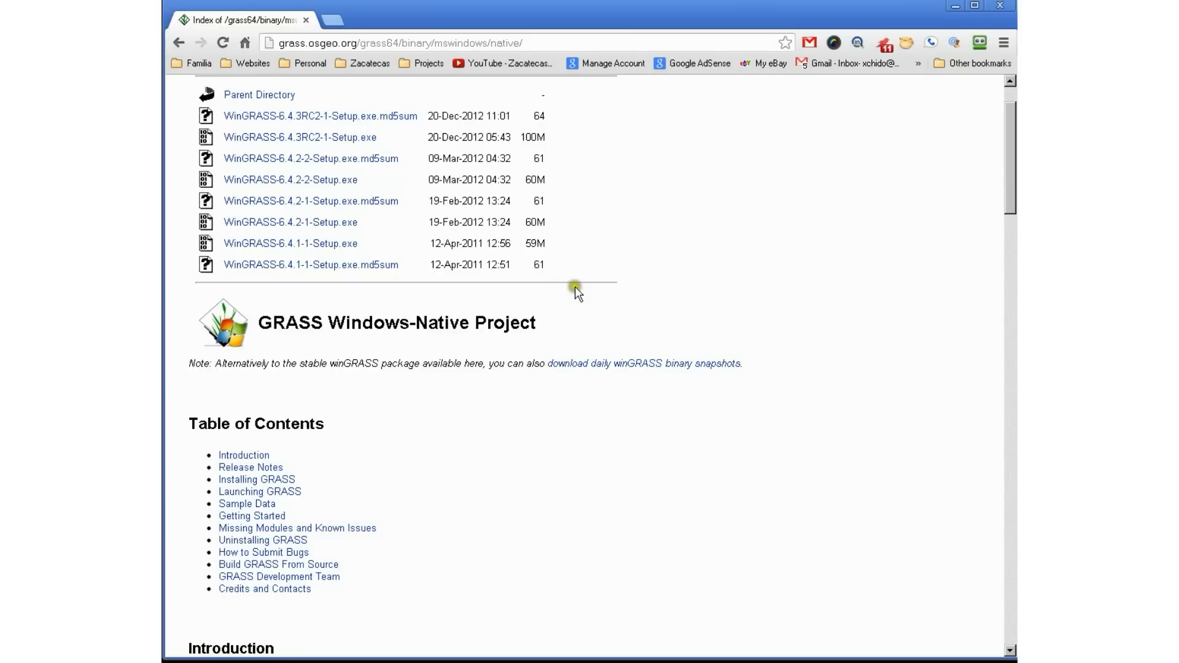
mouse_move(580, 260)
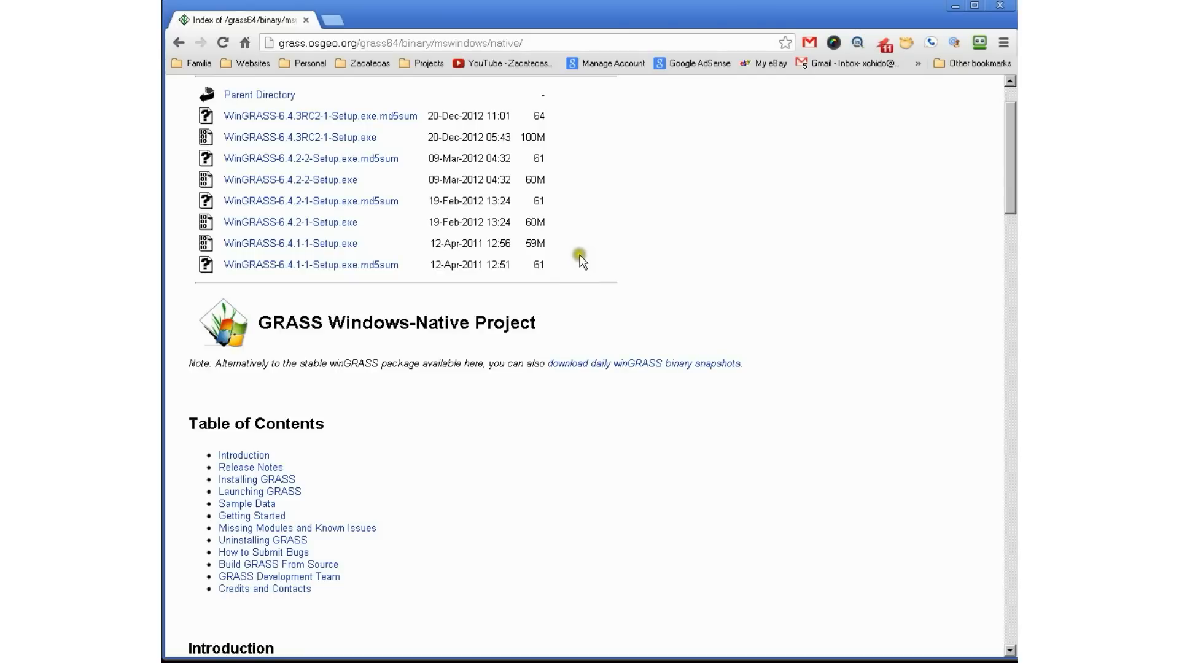
mouse_move(294, 180)
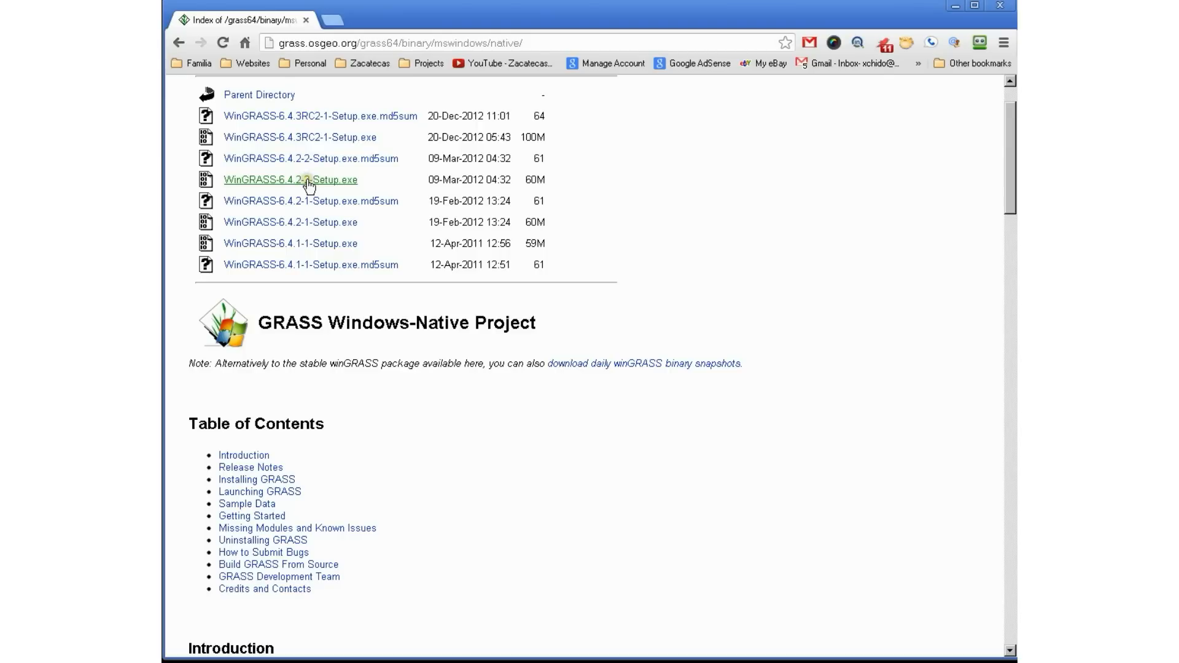
click(305, 179)
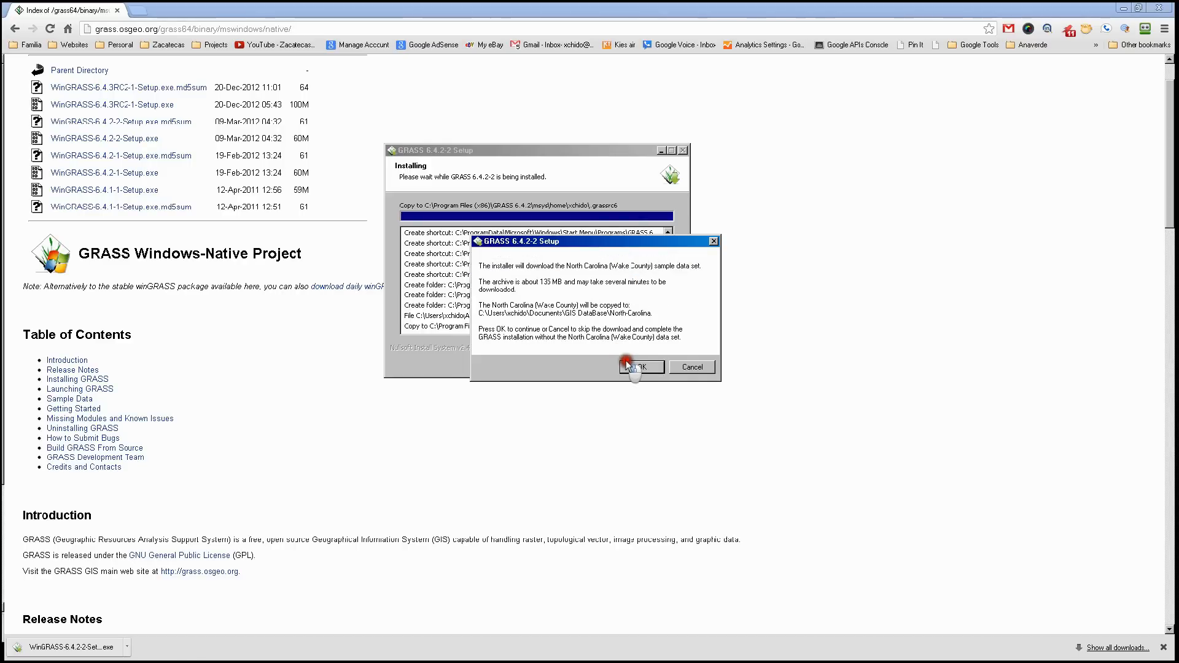
- Accept downloading the North Carolina sample dataset in the installer
click(641, 366)
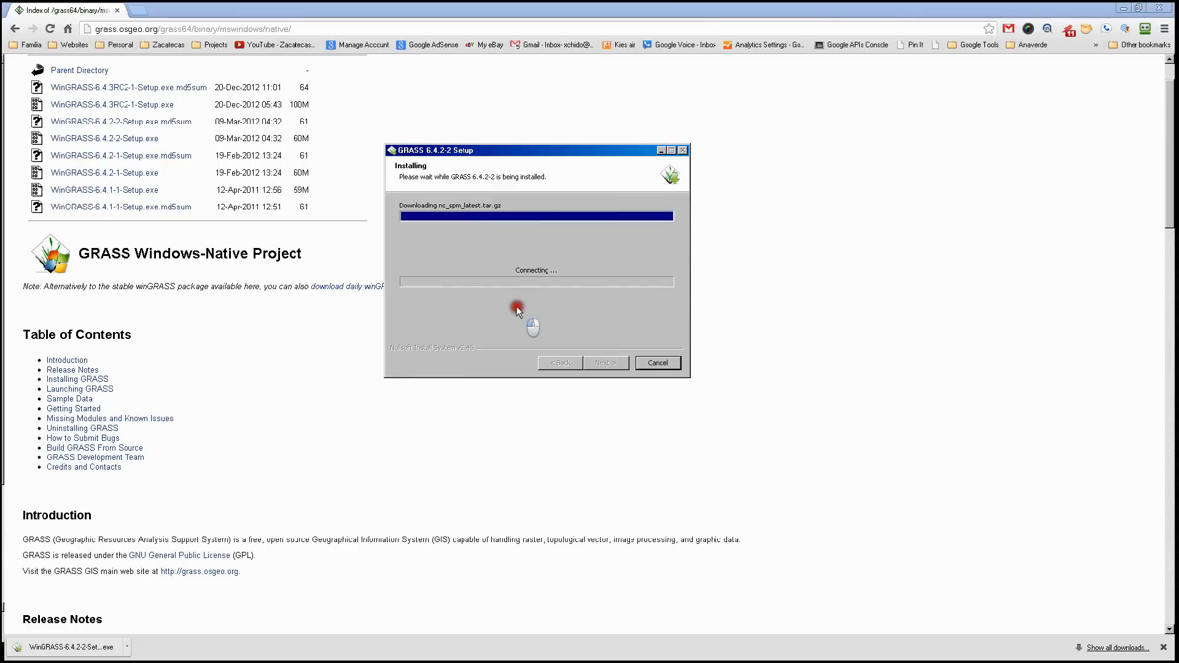
mouse_move(503, 295)
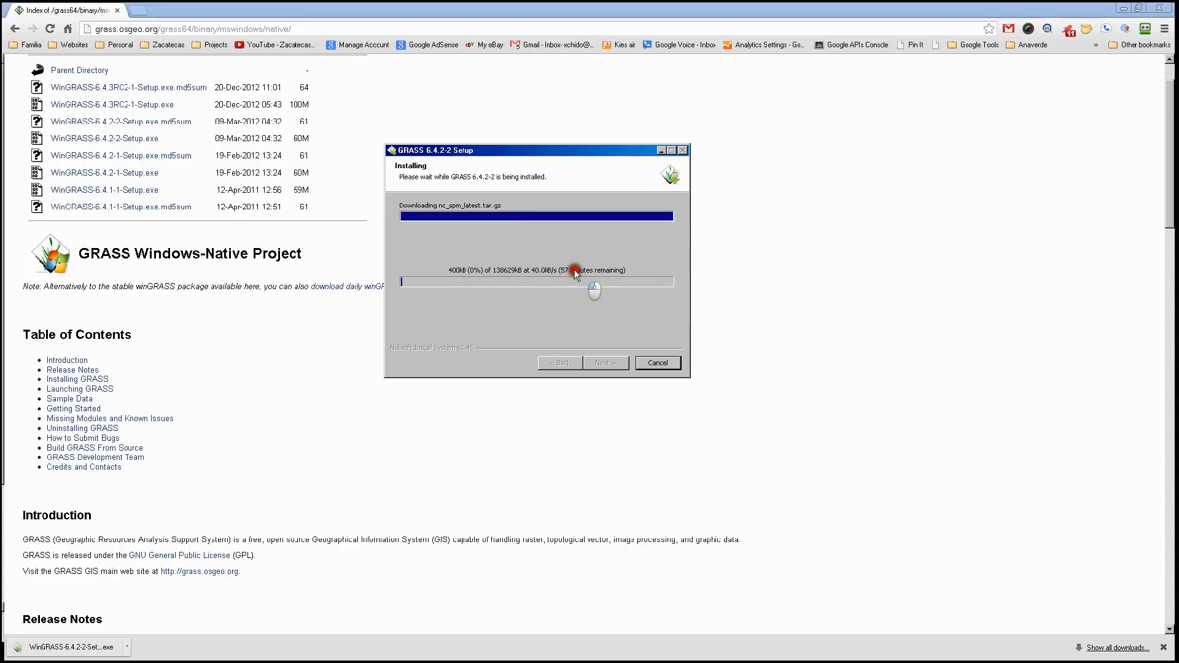
mouse_move(538, 298)
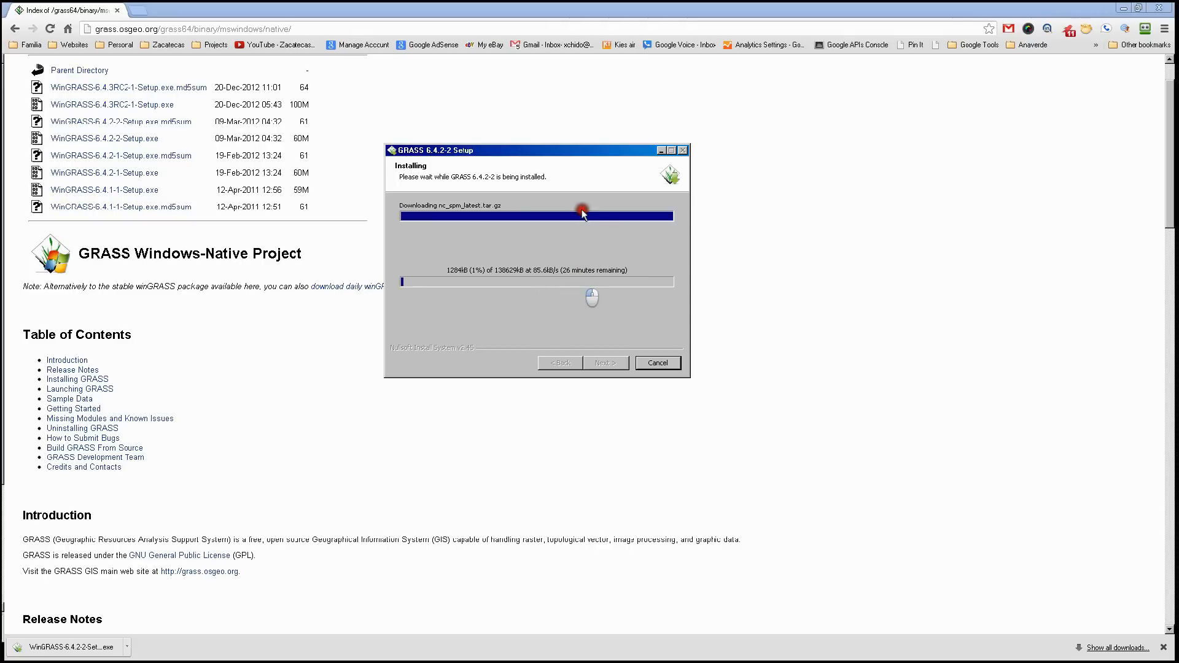
mouse_move(562, 157)
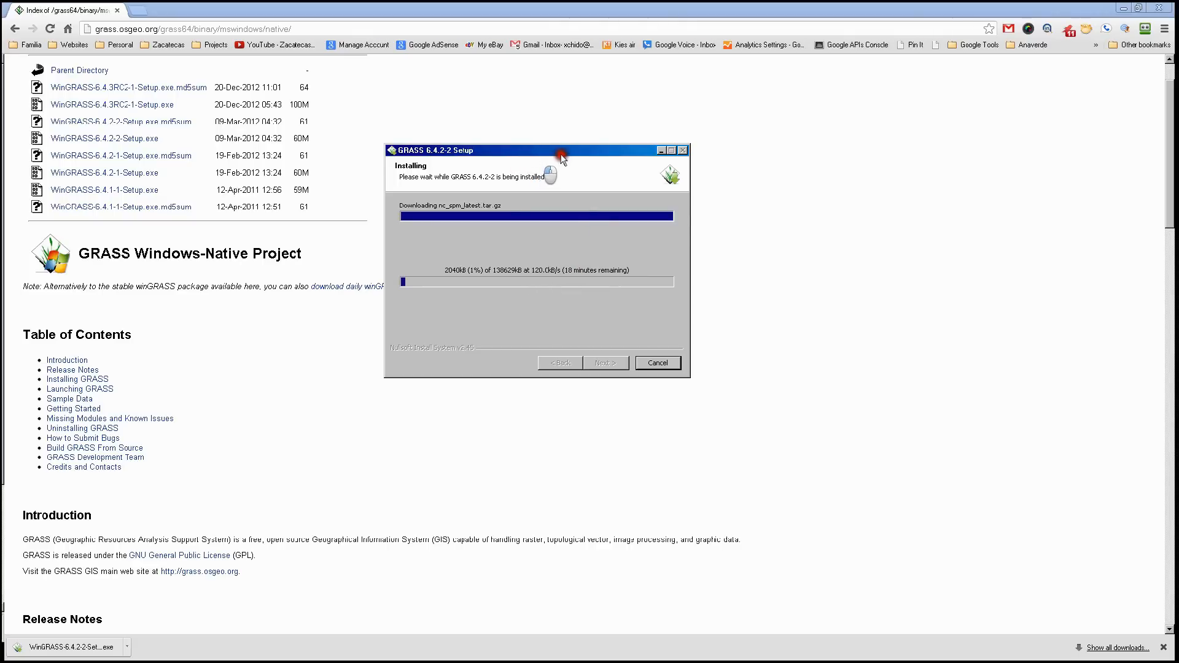
mouse_move(539, 187)
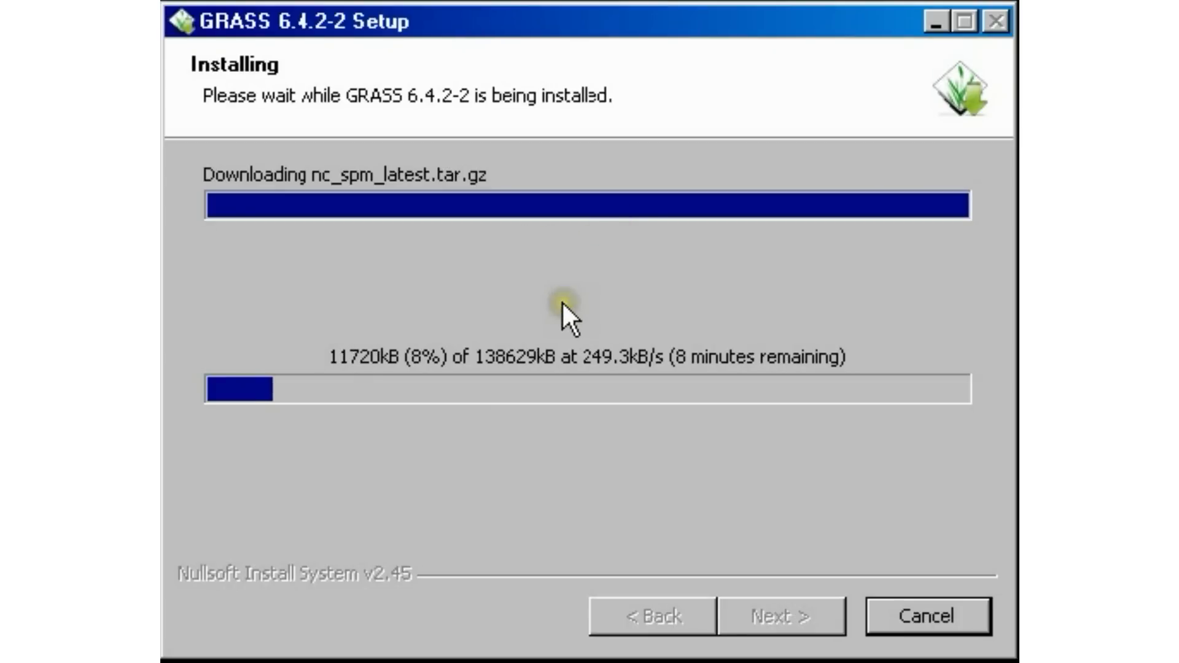
mouse_move(714, 376)
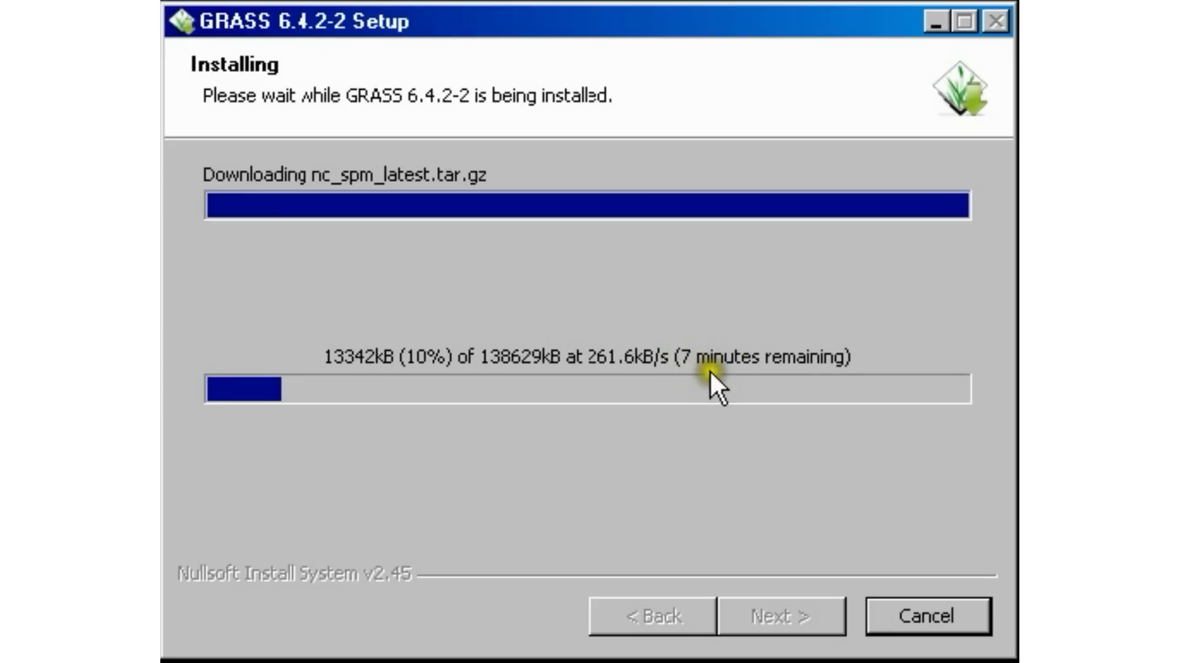
mouse_move(550, 402)
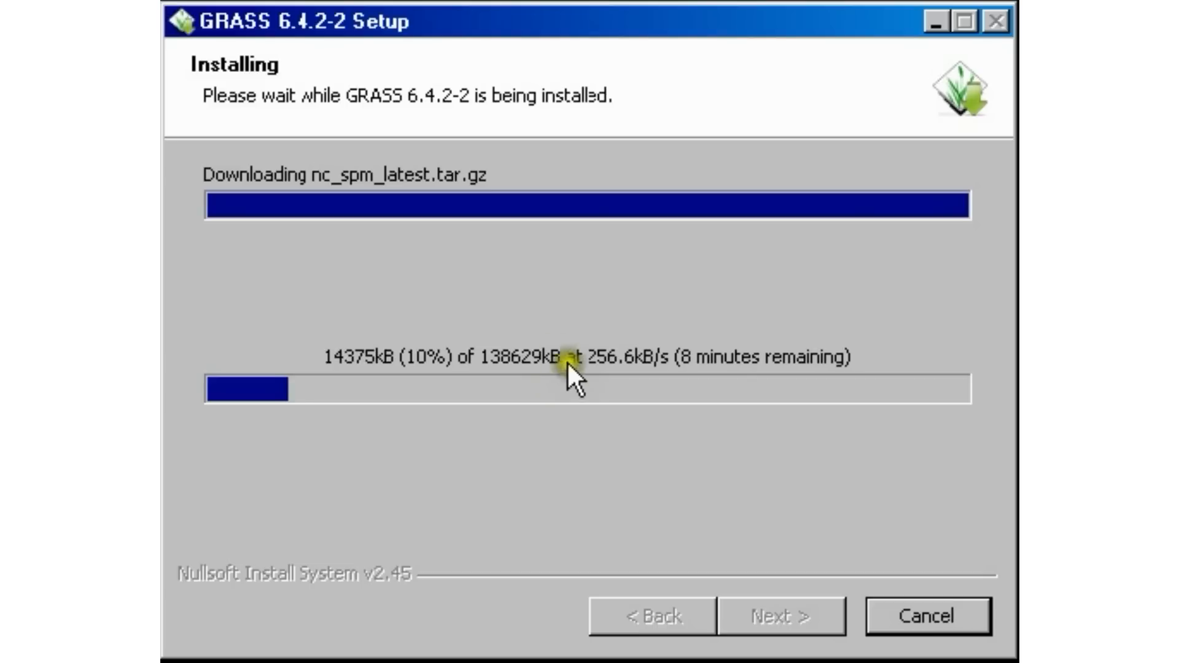
mouse_move(503, 321)
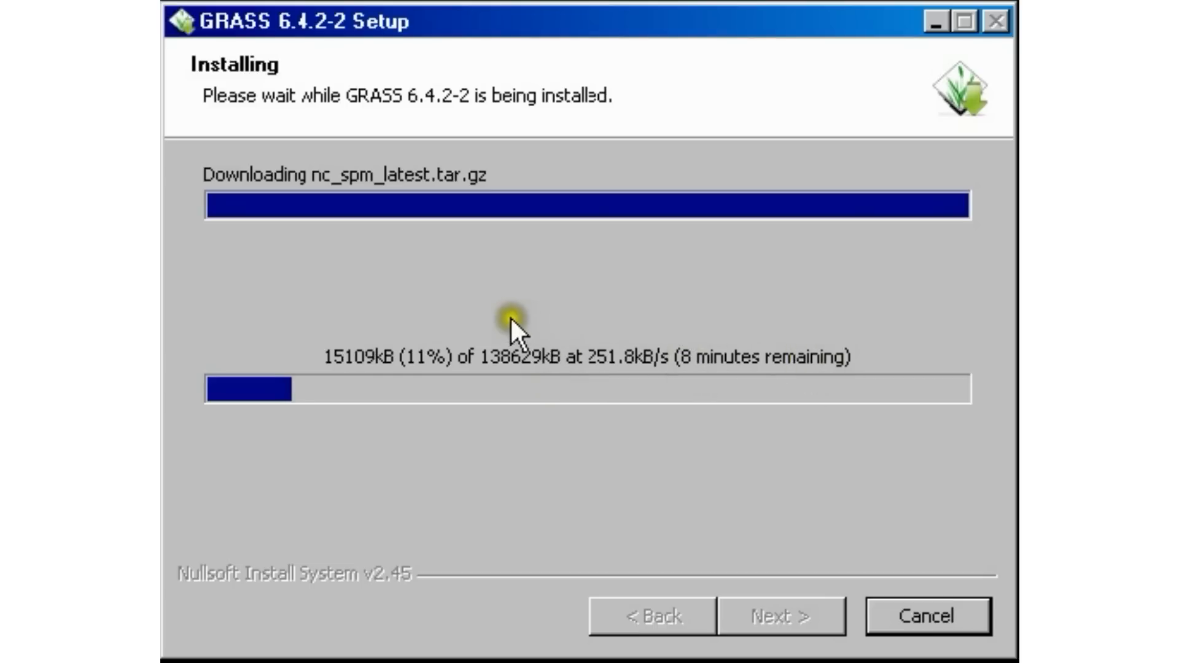
mouse_move(668, 337)
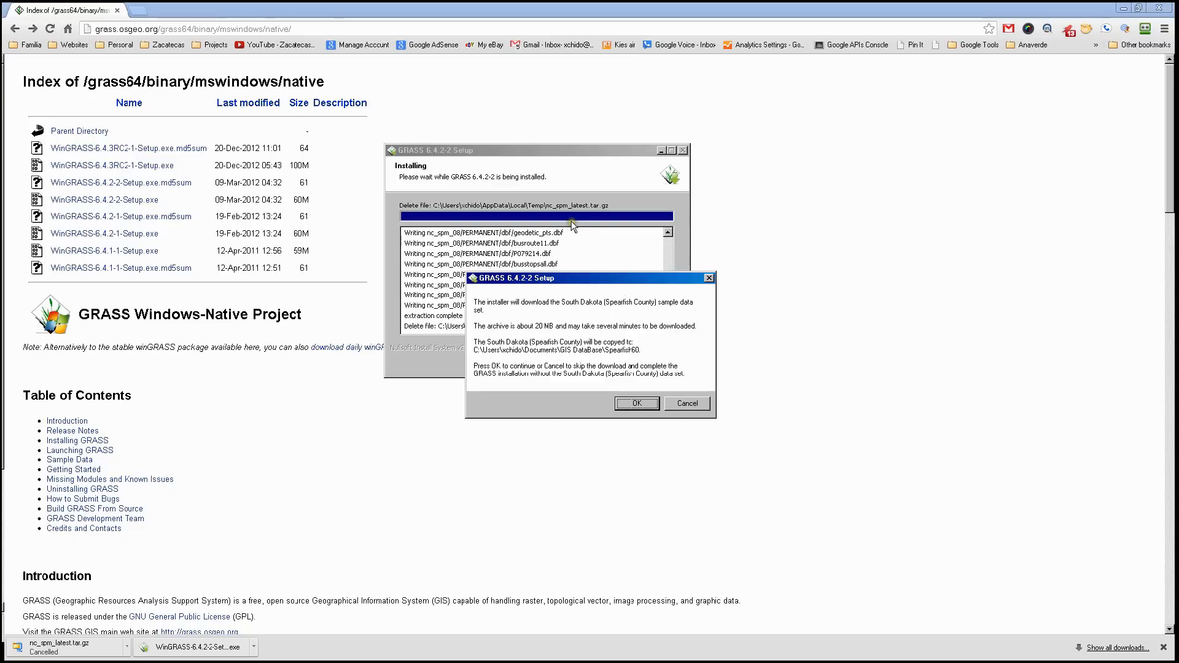
- Accept downloading the Spearfish (South Dakota) sample dataset
click(636, 402)
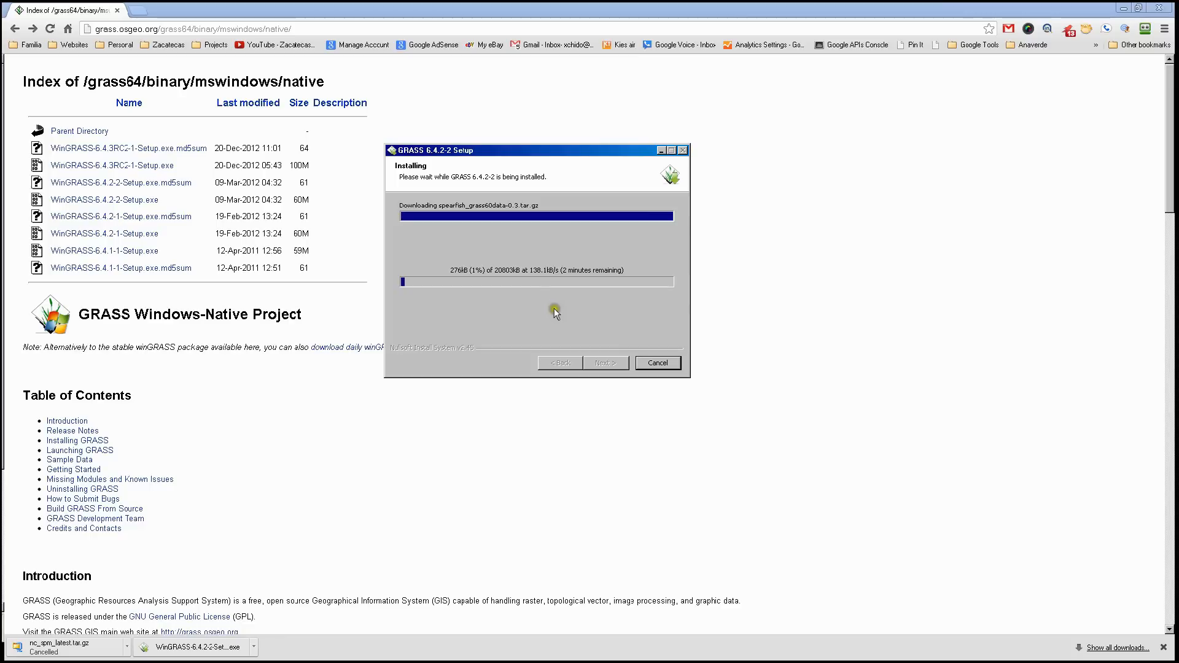
mouse_move(560, 272)
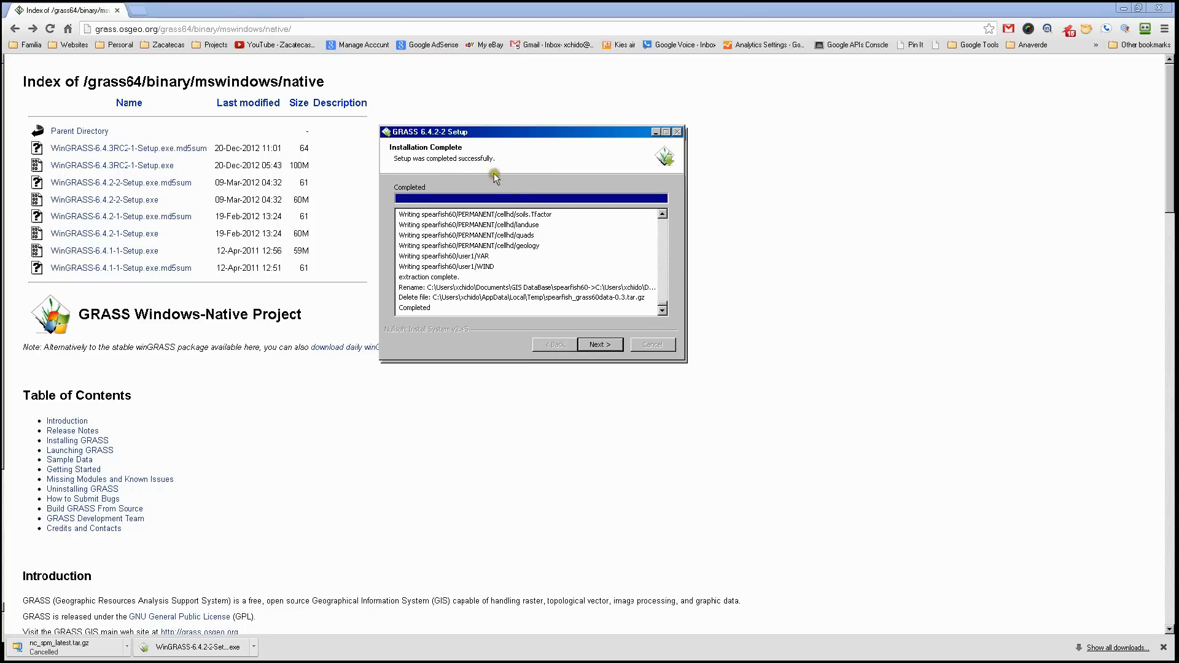
mouse_move(470, 171)
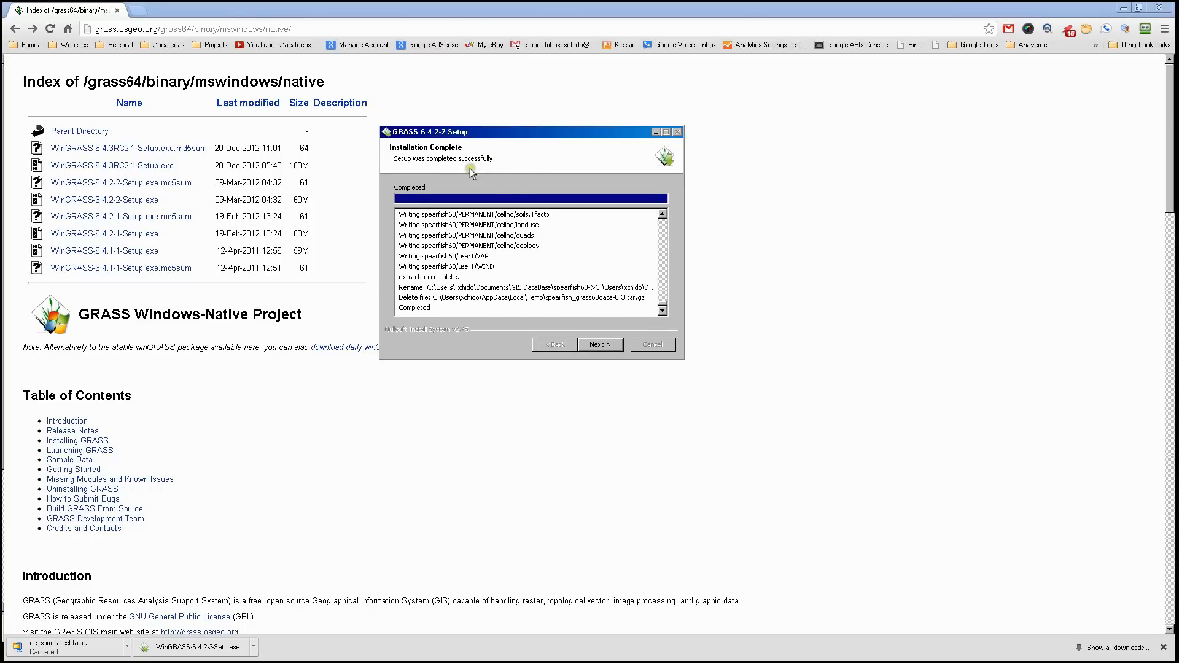
mouse_move(502, 253)
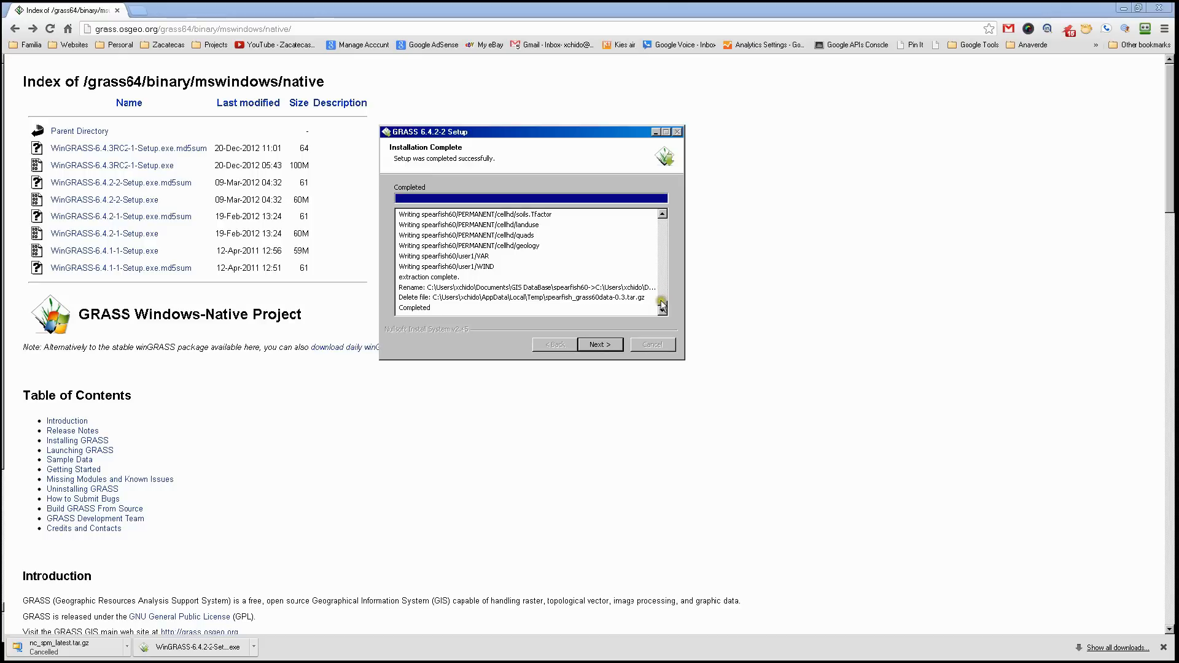
mouse_move(483, 288)
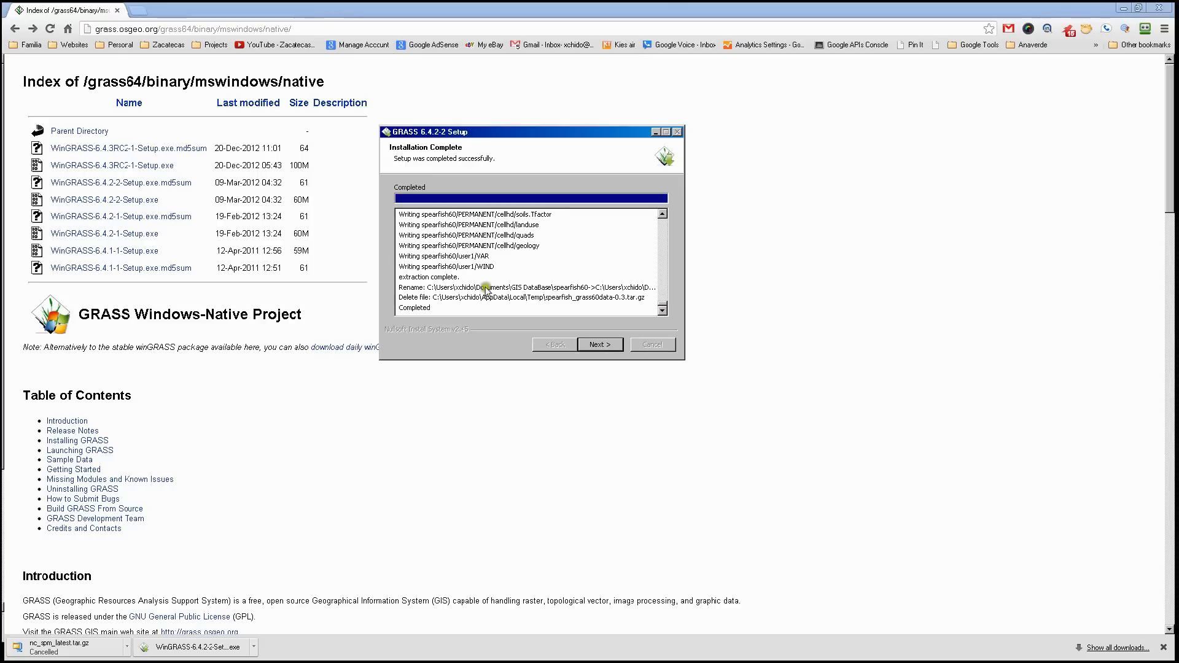
mouse_move(490, 308)
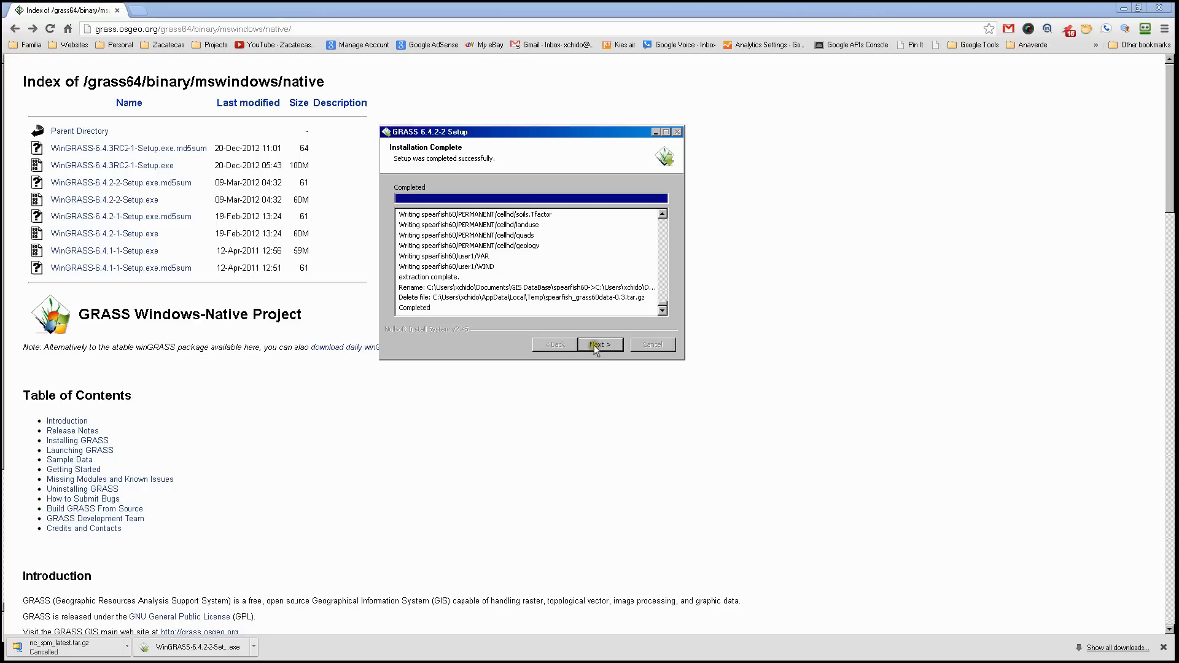
- Set the final installer page to launch GRASS GIS without viewing the reference manual
click(599, 344)
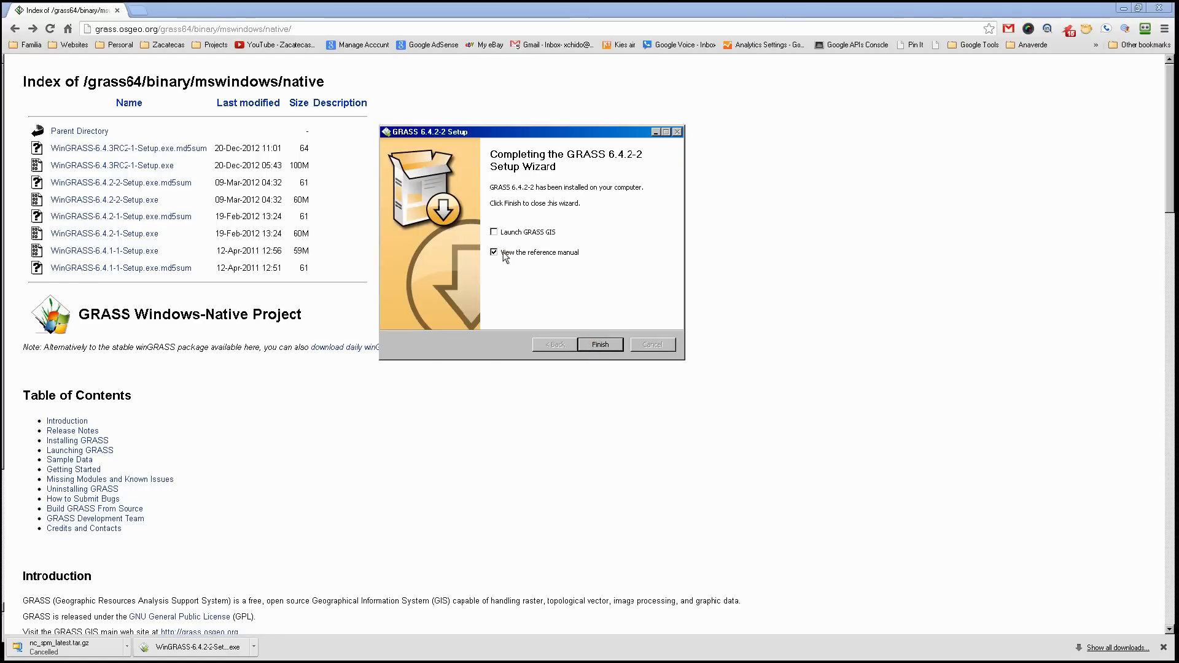
click(494, 253)
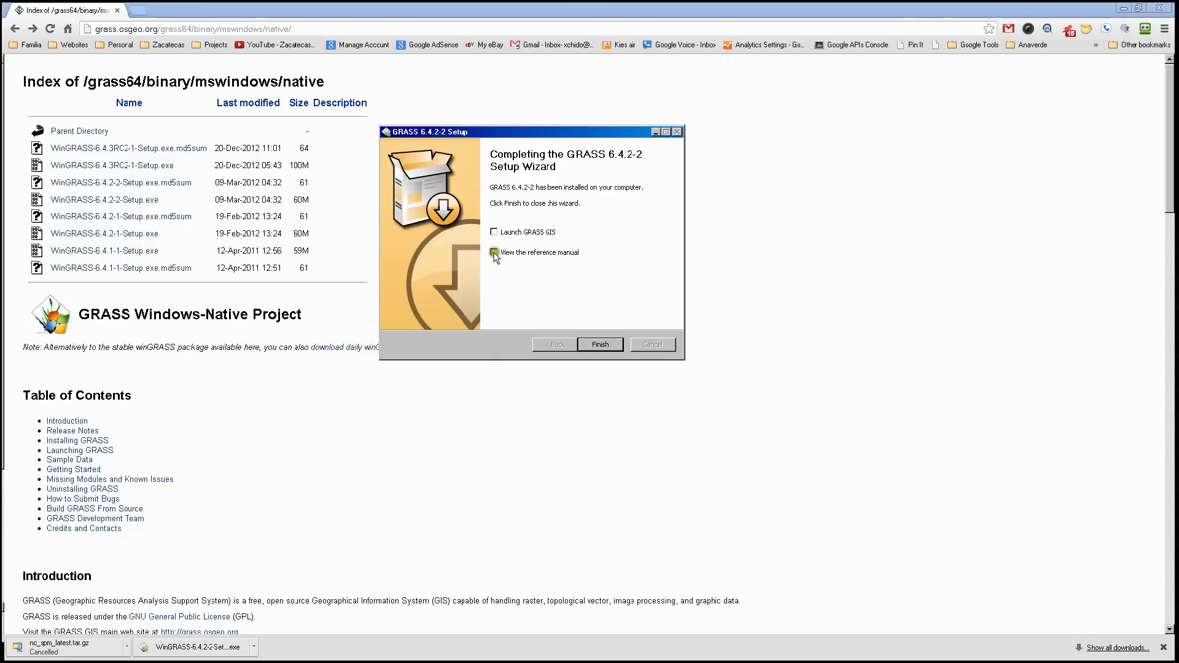
click(494, 253)
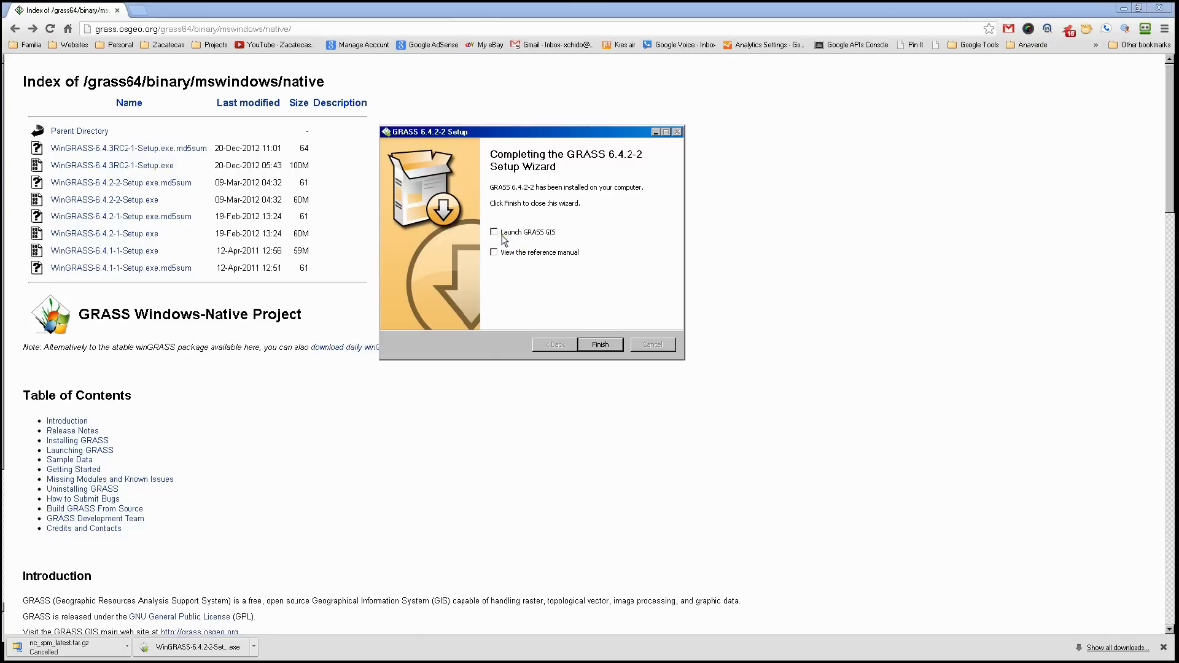
click(493, 232)
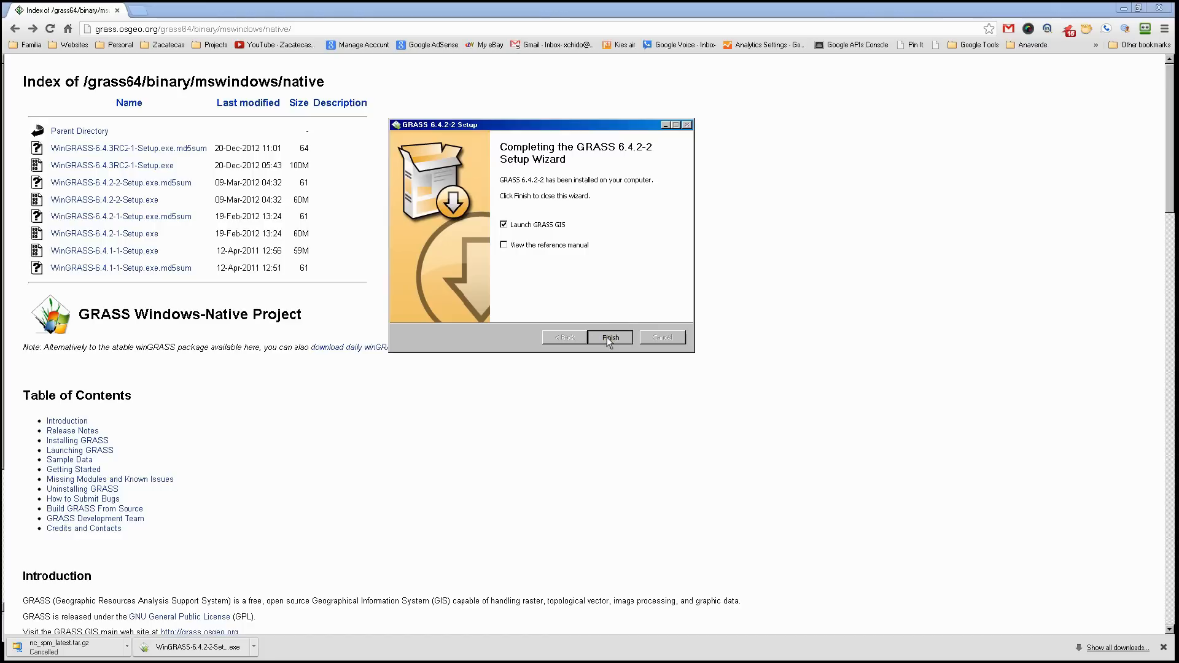
- Finish setup to launch GRASS, then check in Explorer that drive C: contains a grassdata folder
click(609, 336)
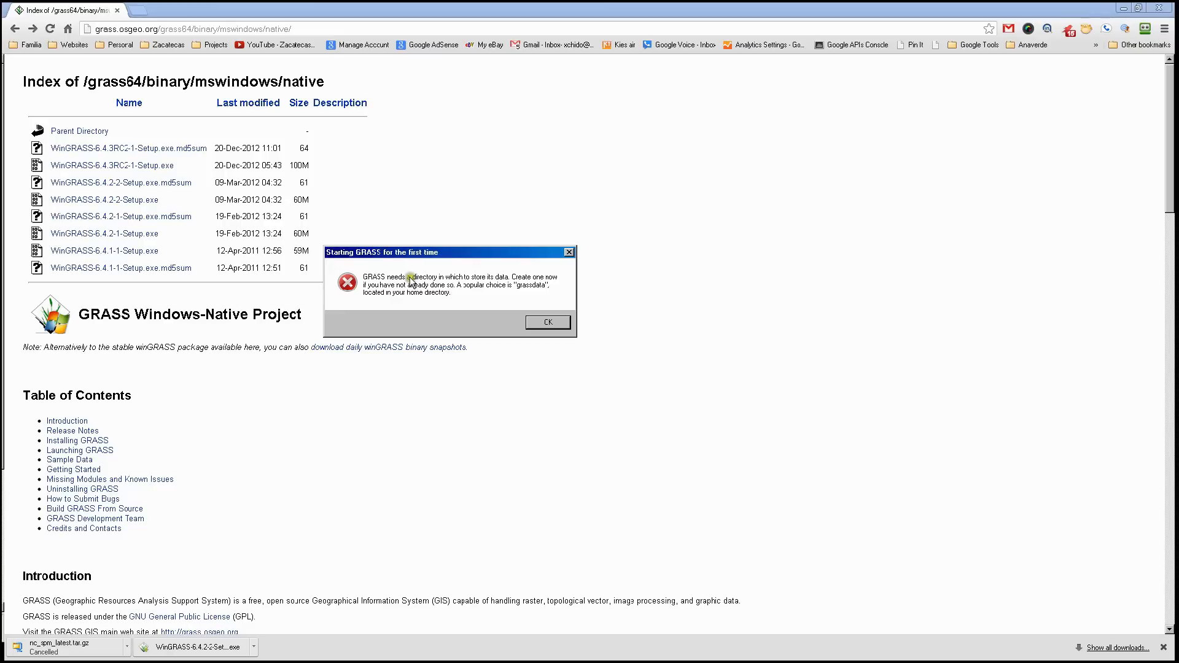
mouse_move(444, 284)
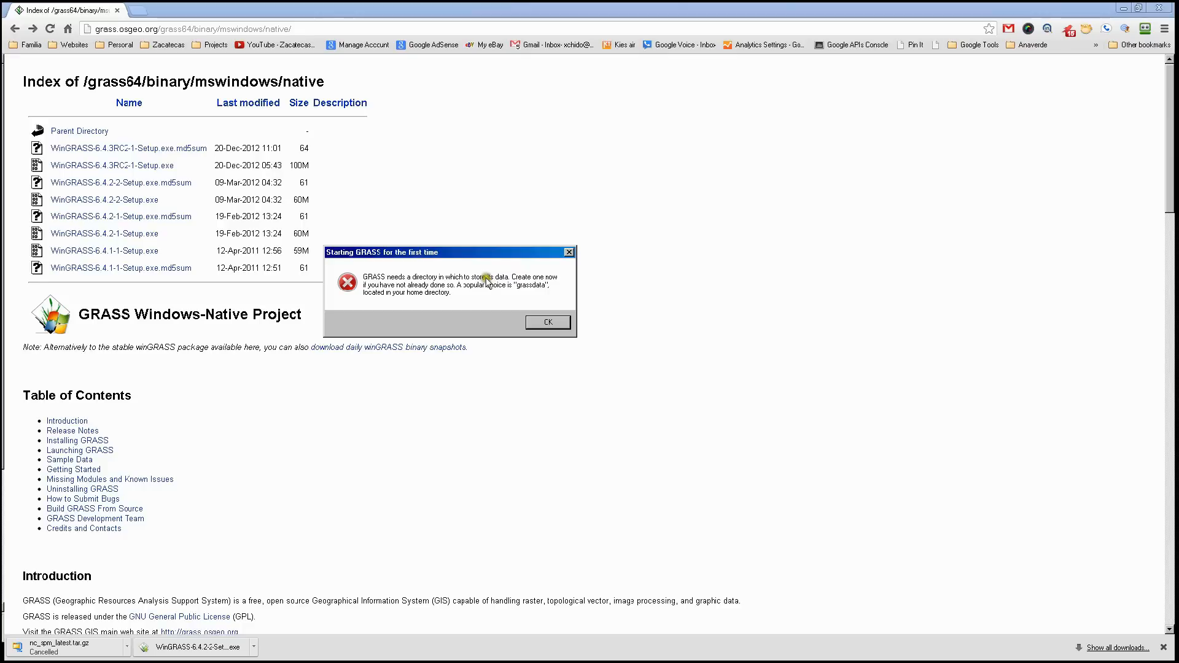
mouse_move(437, 299)
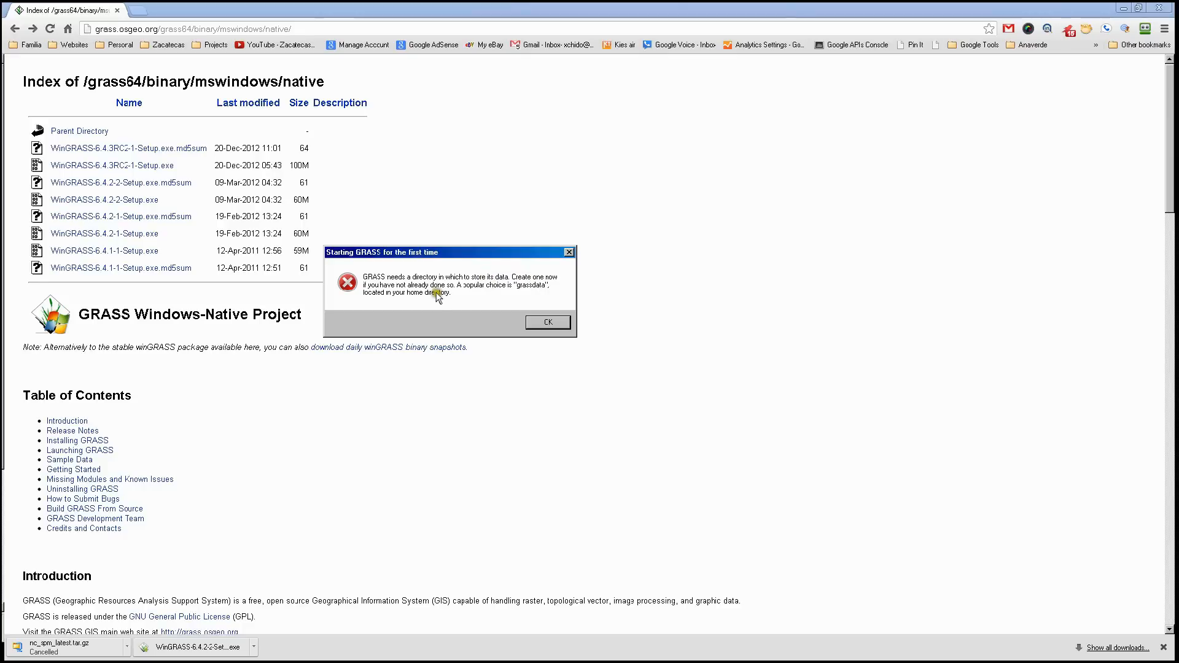
mouse_move(471, 294)
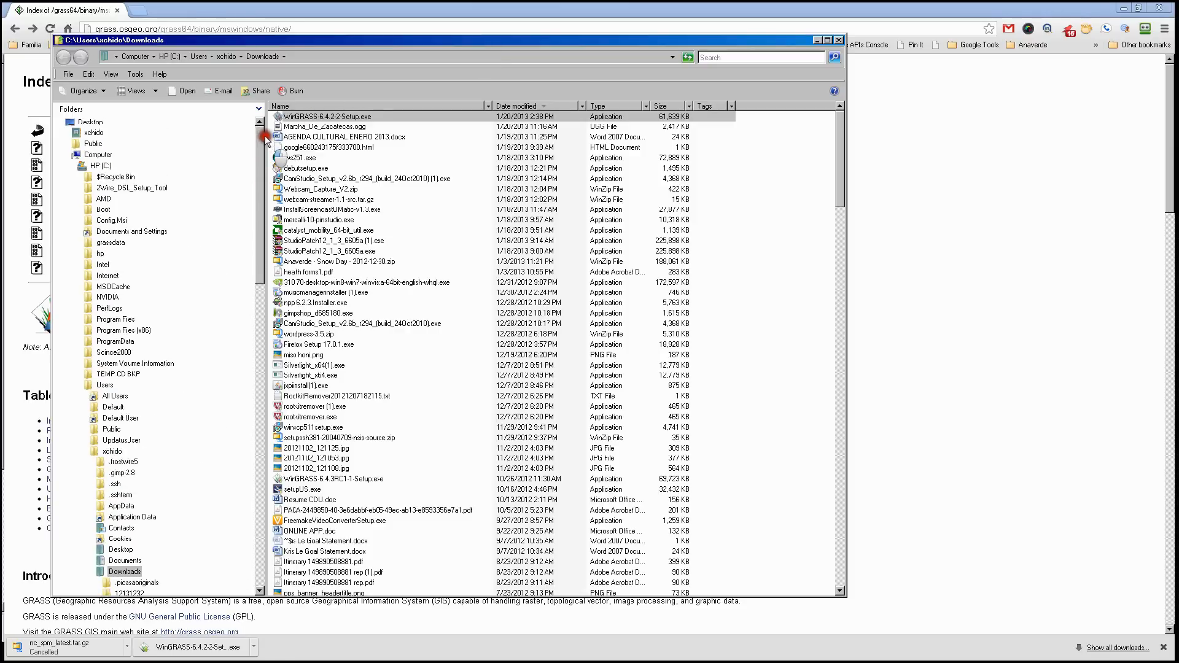
click(94, 166)
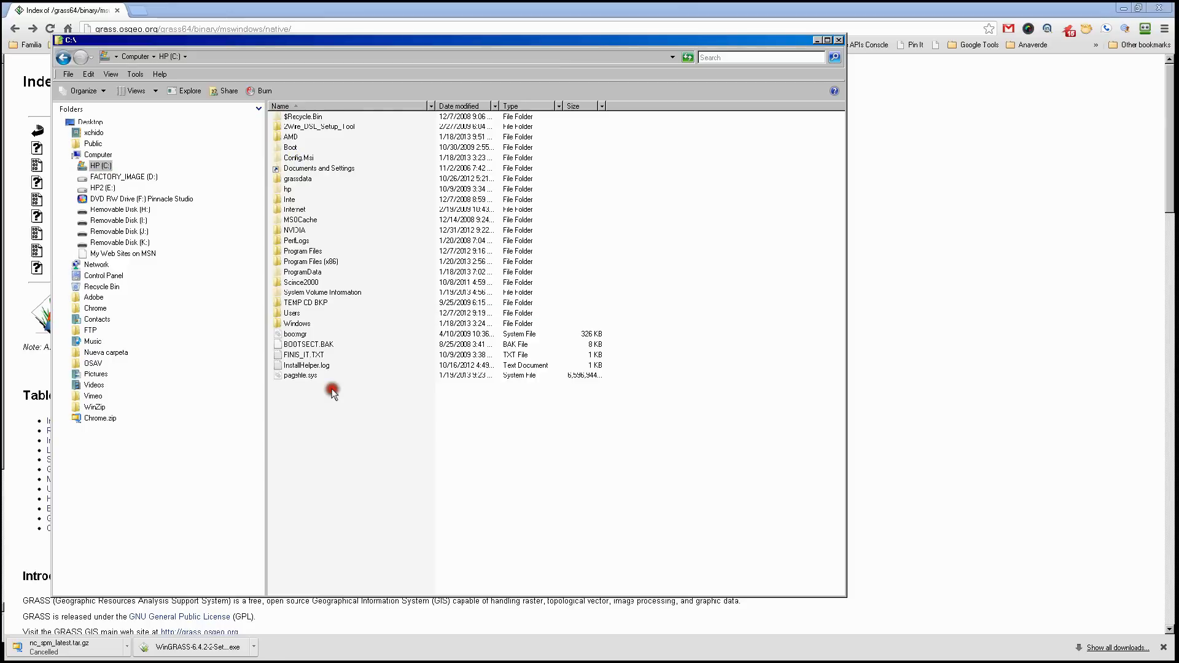
right_click(333, 392)
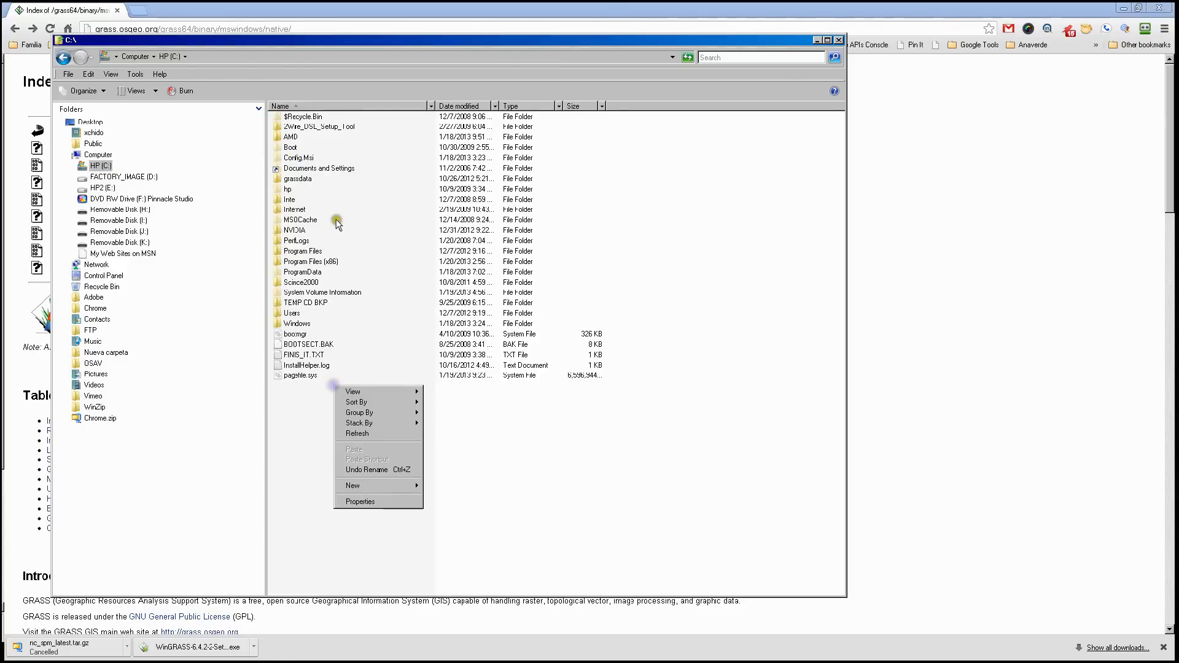
click(298, 180)
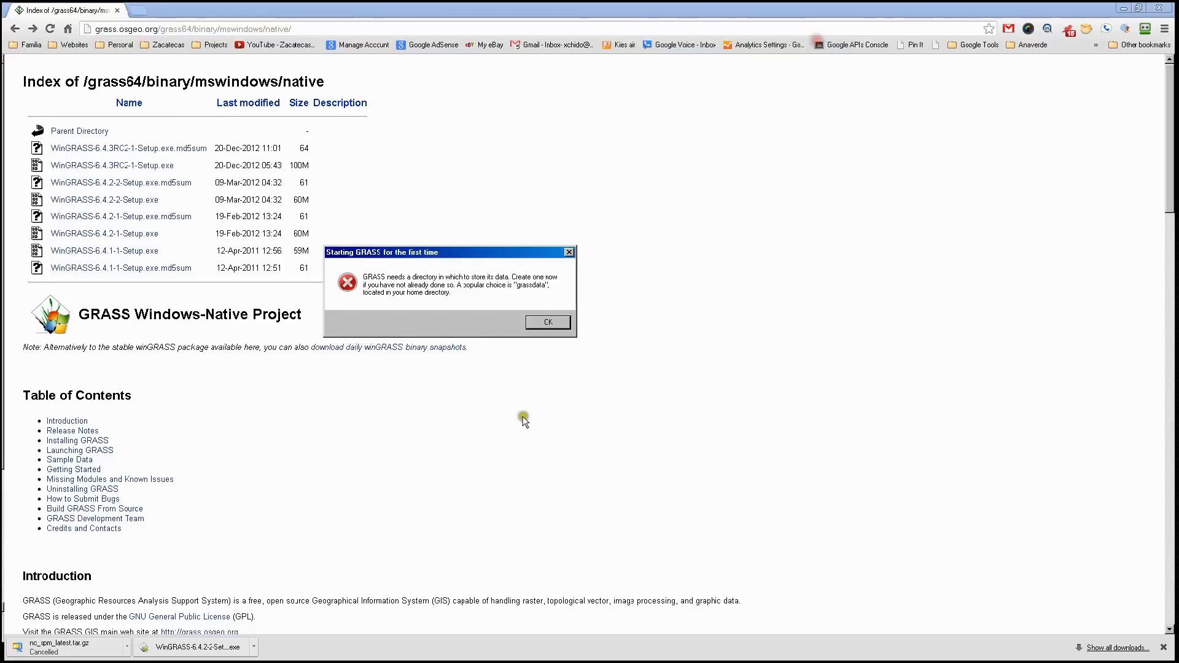
- Acknowledge the first-start notice and choose C:\grassdata under Computer > HP (C:) as the data directory
click(548, 322)
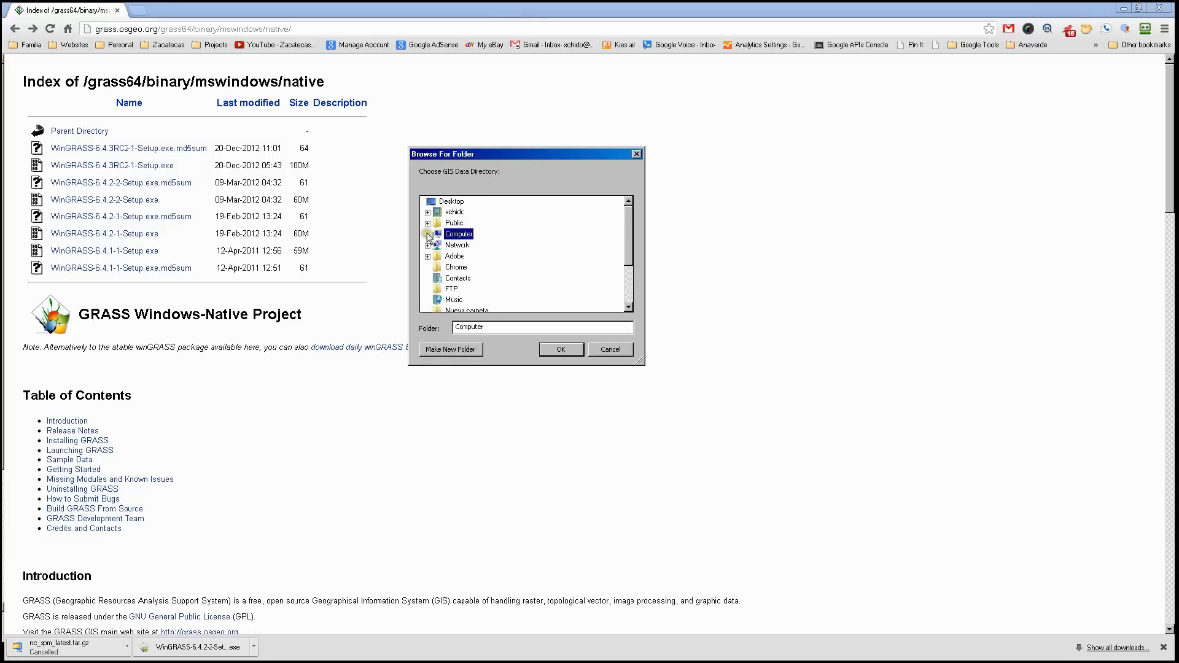
click(428, 233)
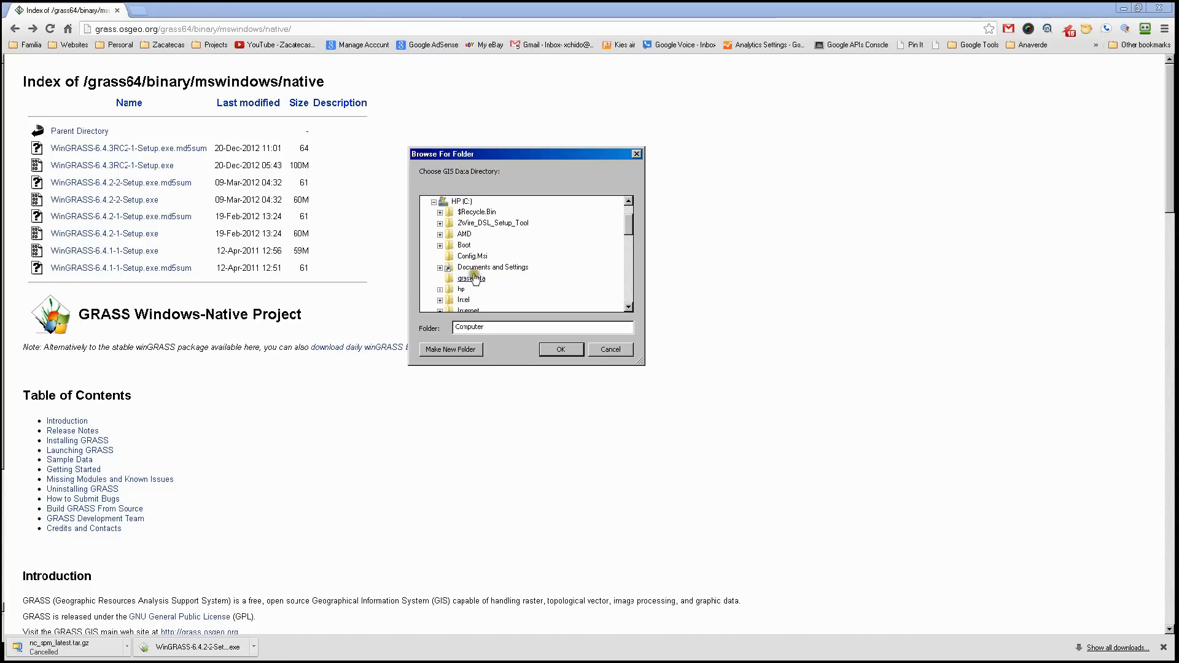
click(610, 349)
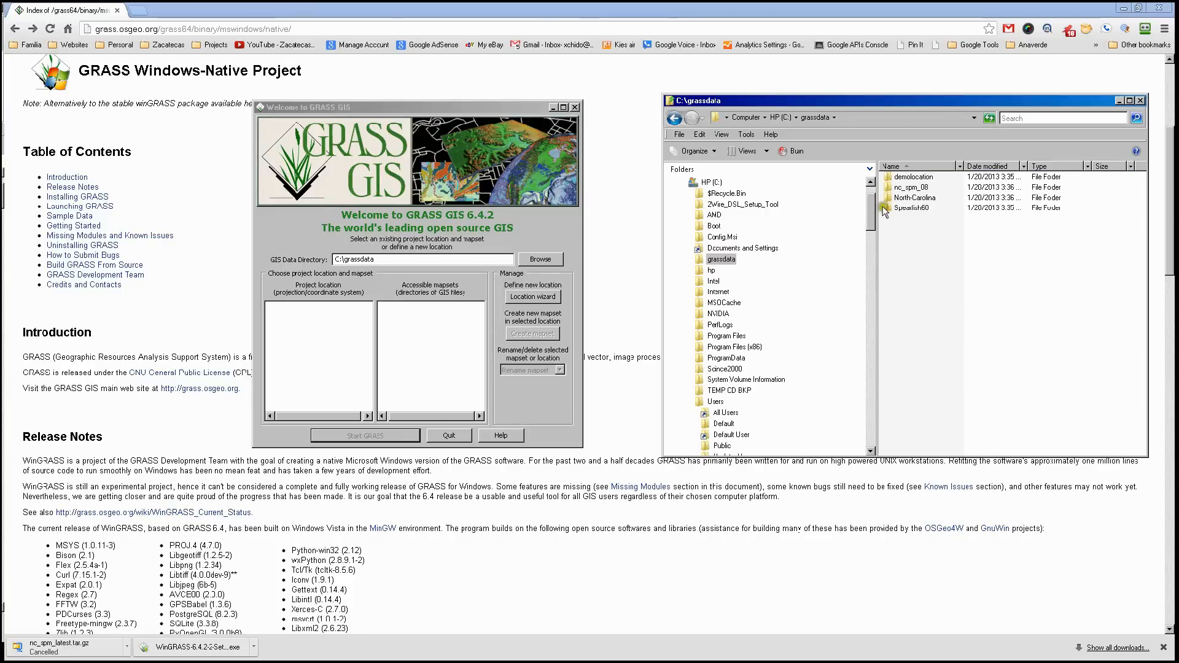
- Re-select grassdata so four locations list, then select nc_spm_08 to show its landsat, PERMANENT, sqlite and user1 mapsets
click(540, 259)
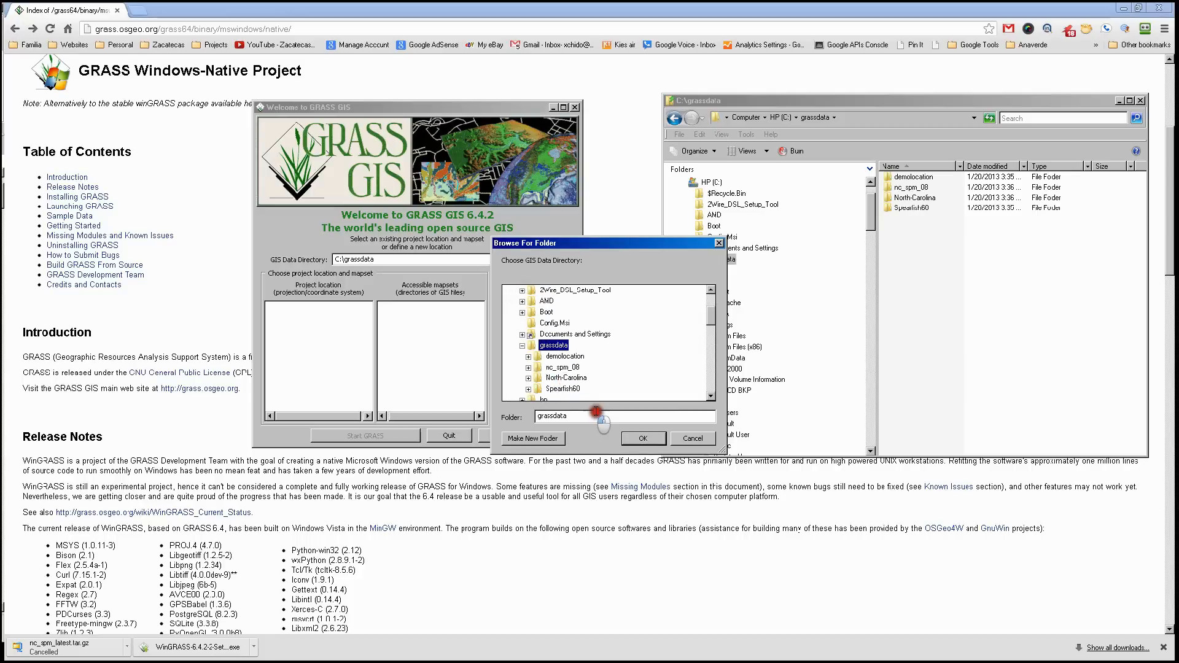
click(644, 439)
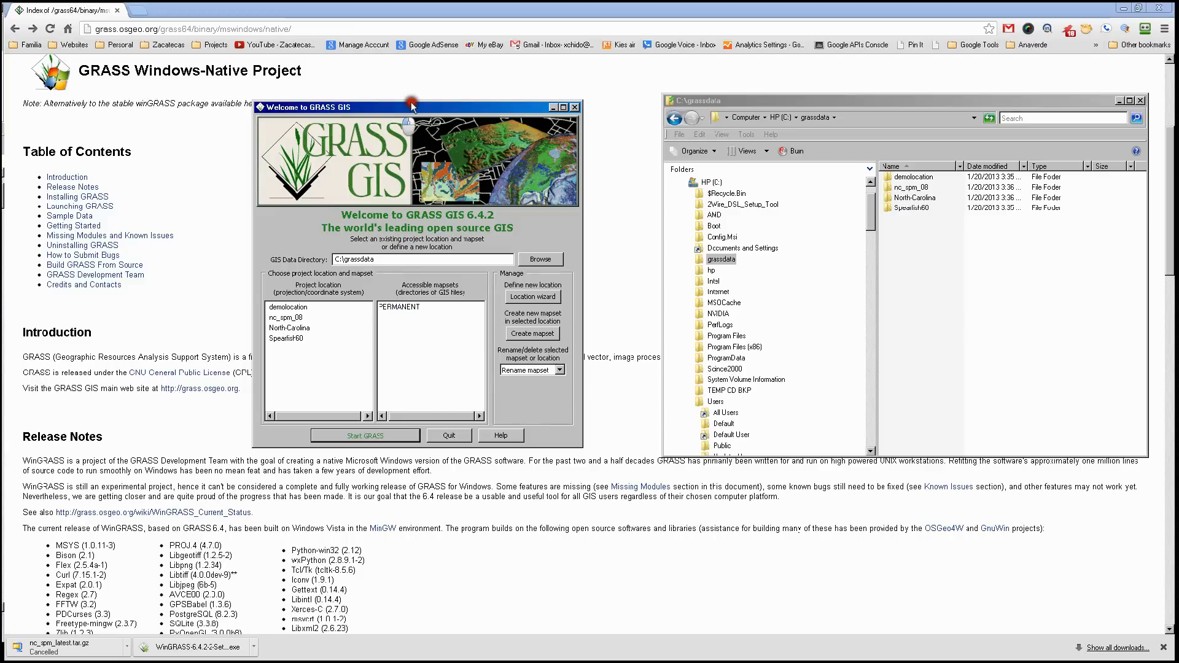
drag(412, 105, 443, 103)
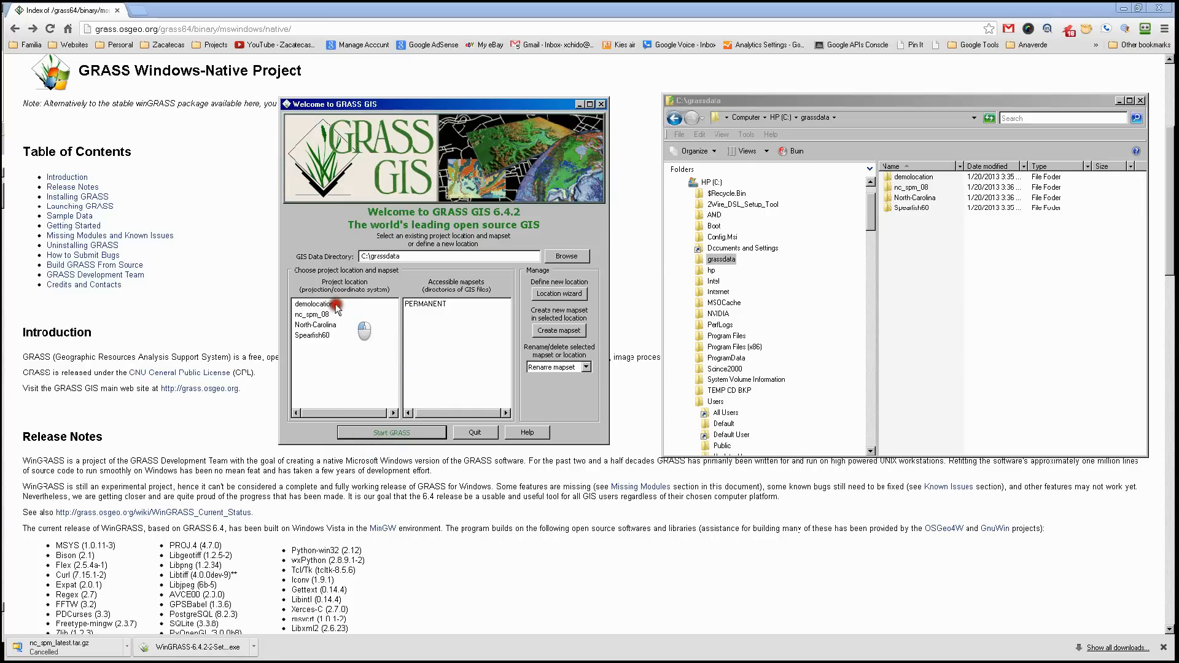
click(322, 315)
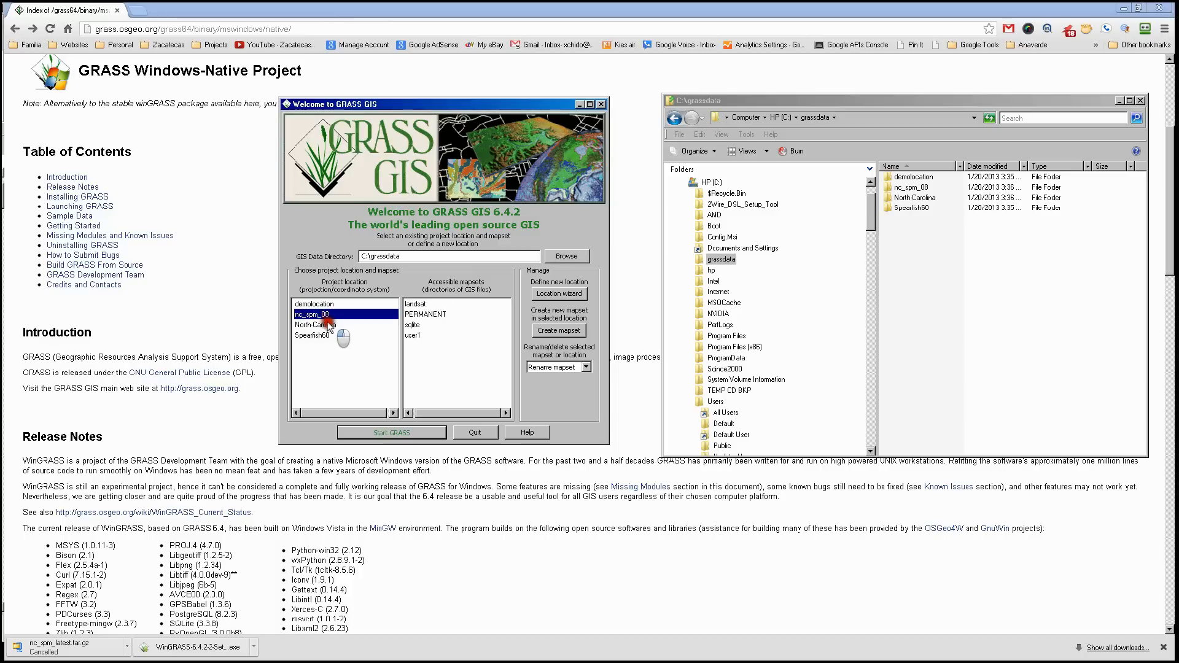